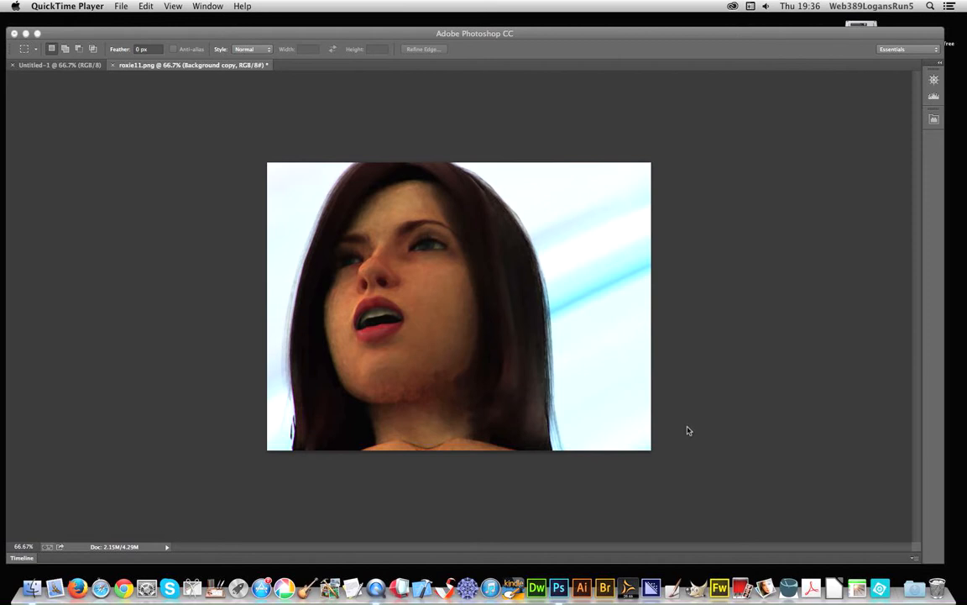
pyautogui.moveTo(728, 420)
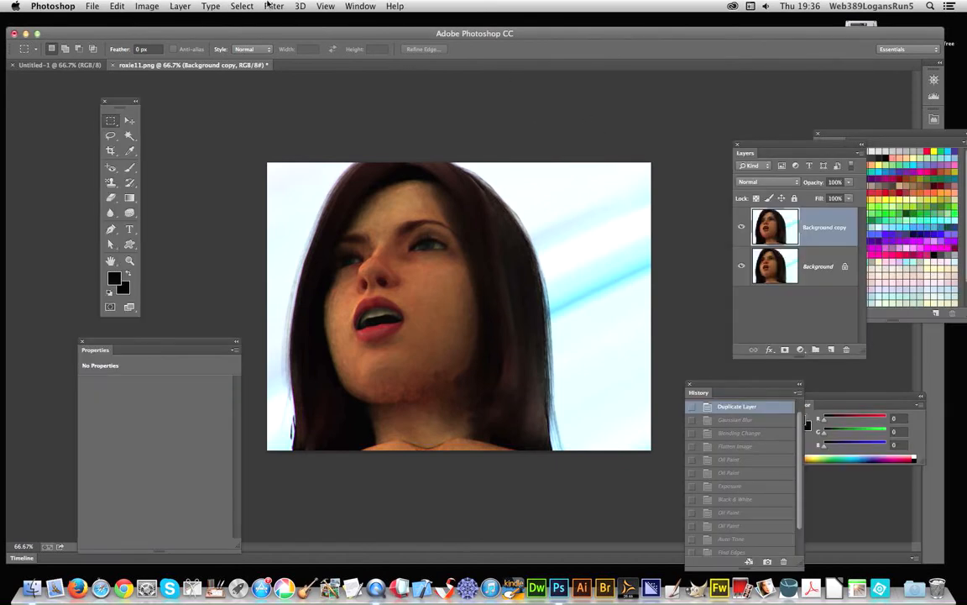
# Step: Duplicate the layer, delete the extra copy, then select the Background layer
pyautogui.click(180, 6)
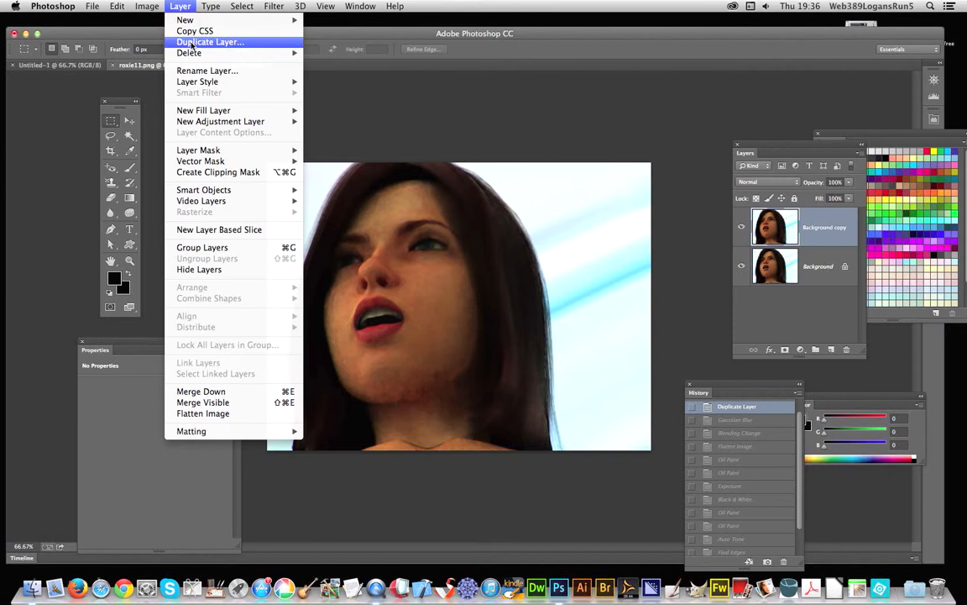
pyautogui.click(210, 42)
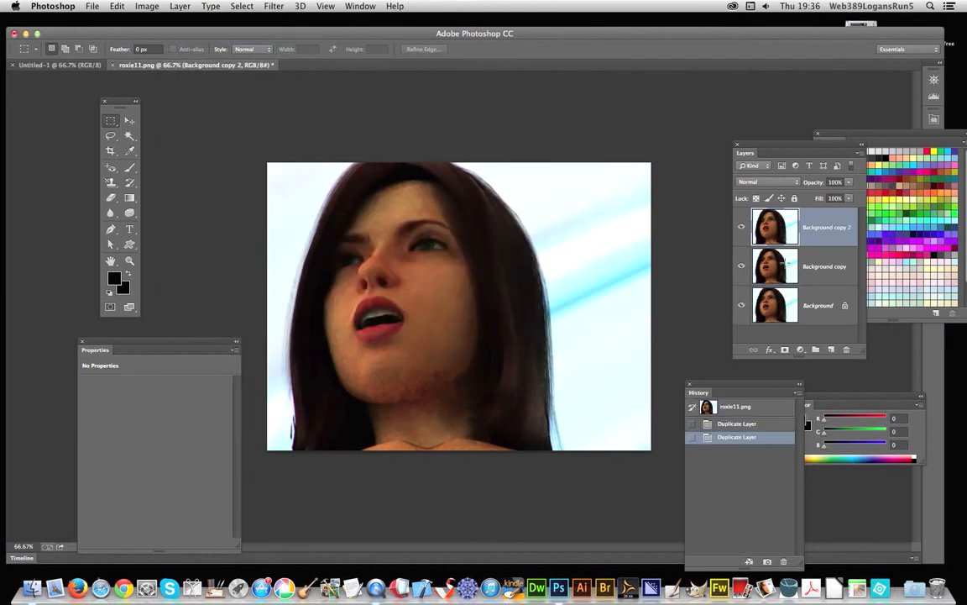
pyautogui.click(823, 267)
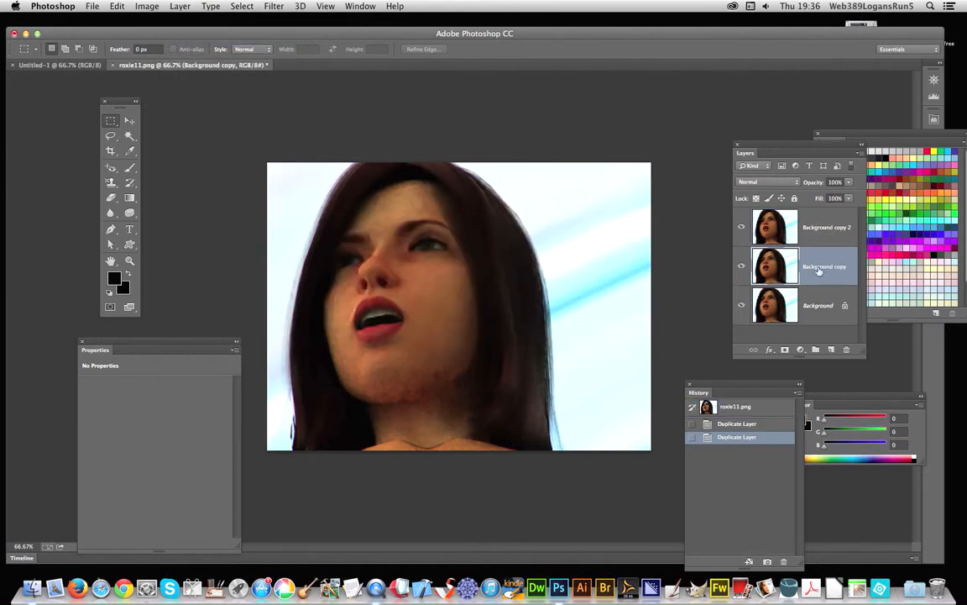
pyautogui.click(846, 349)
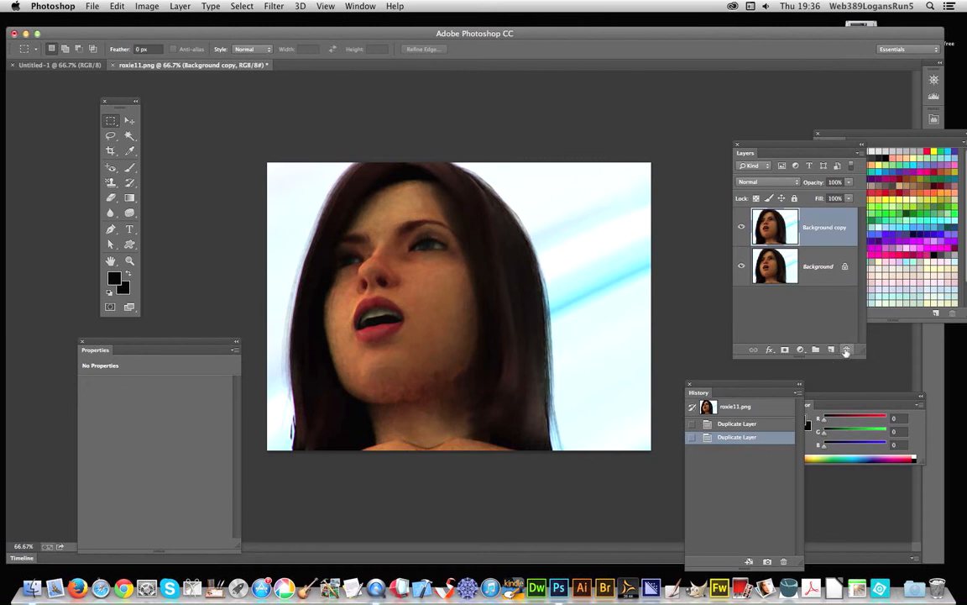
pyautogui.click(846, 349)
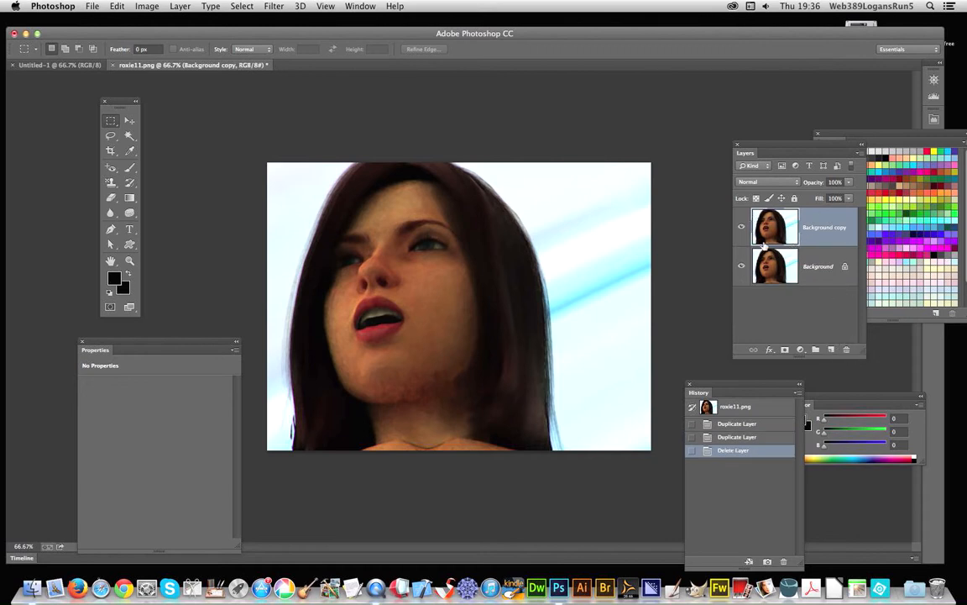
pyautogui.click(819, 266)
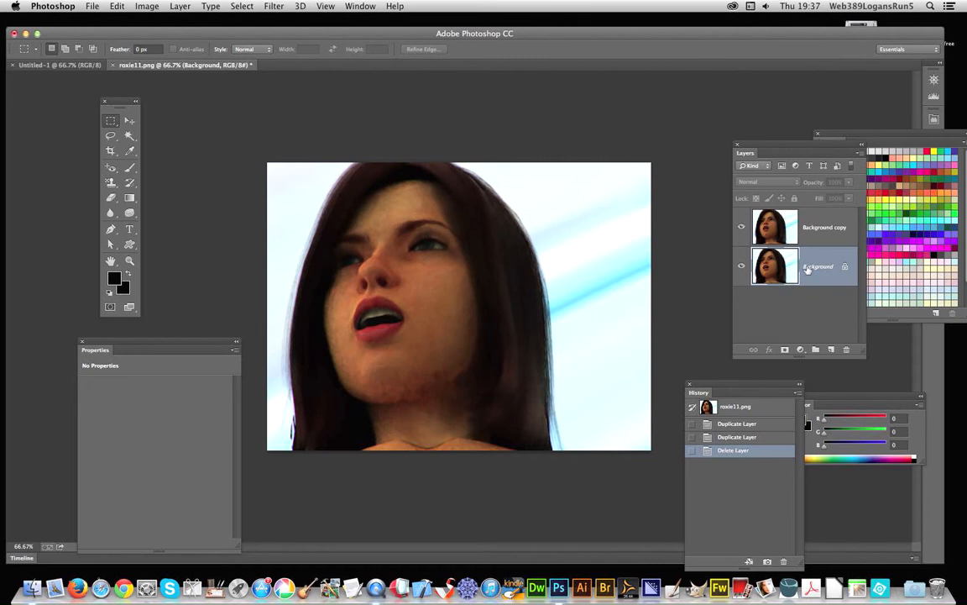
# Step: Apply a Gaussian Blur of radius 30.3 pixels to the Background layer
pyautogui.click(274, 6)
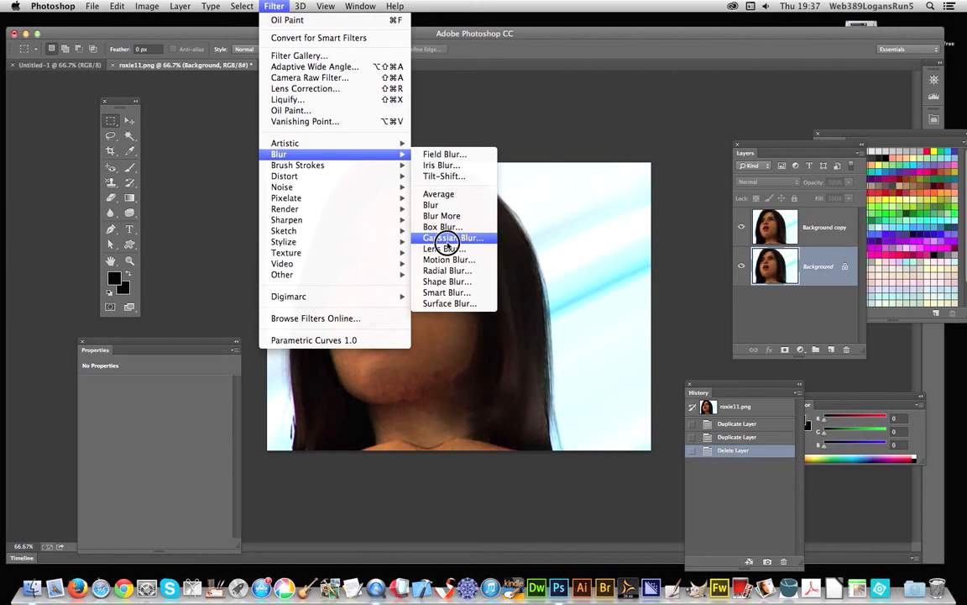
pyautogui.click(452, 237)
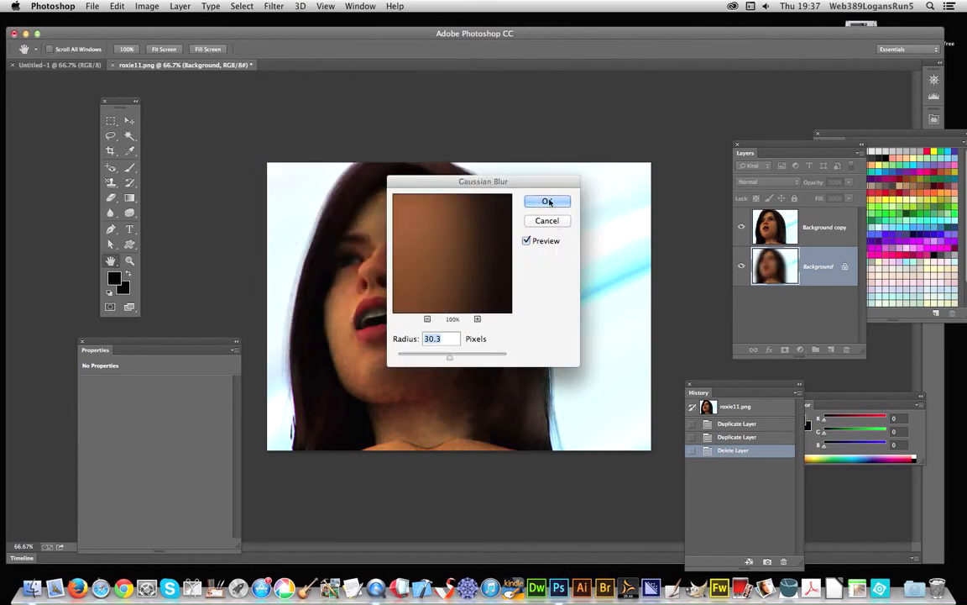
pyautogui.click(548, 202)
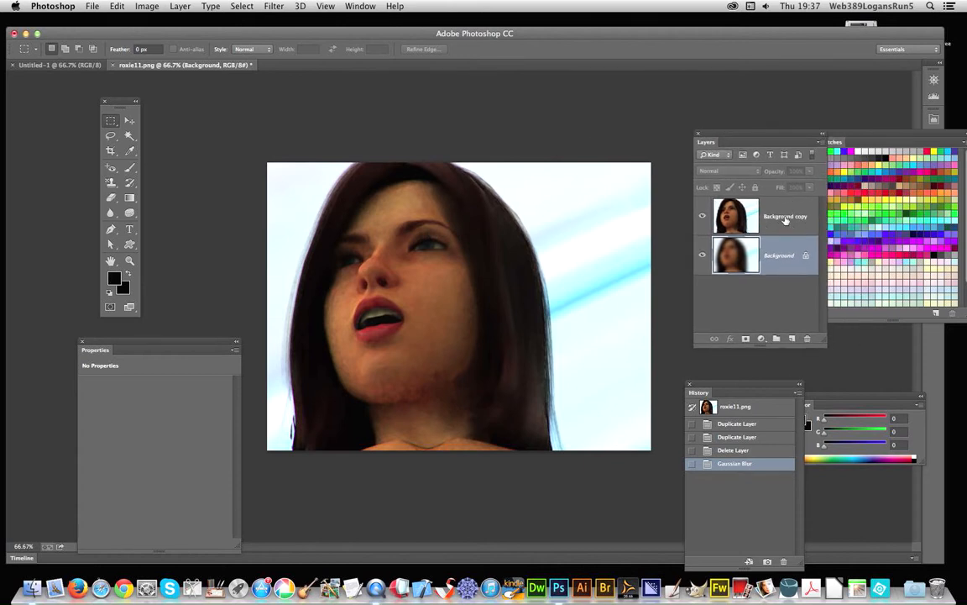
# Step: Set the Background copy to Lighten blend mode, then drop a test marquee selection
pyautogui.click(736, 216)
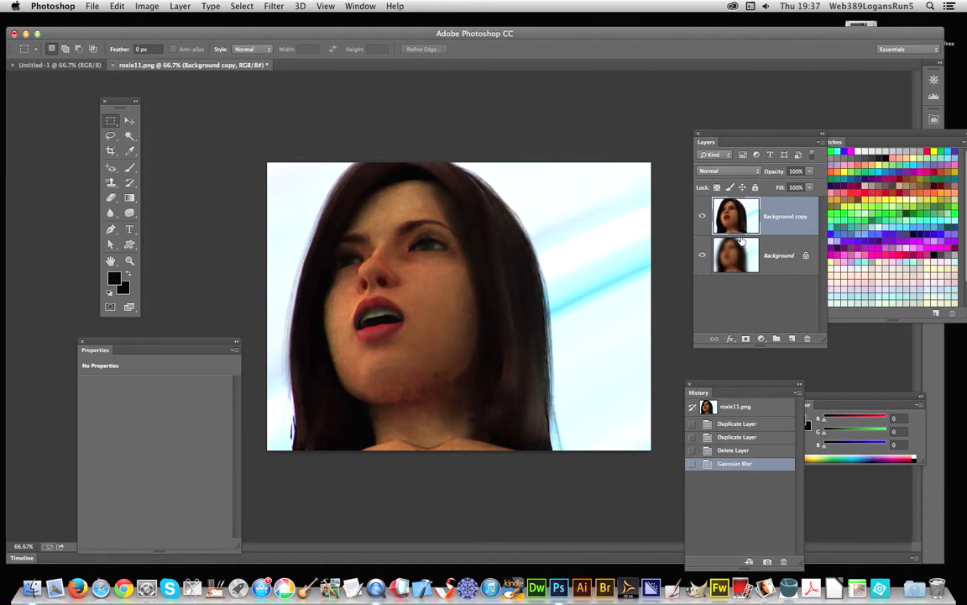
pyautogui.click(722, 170)
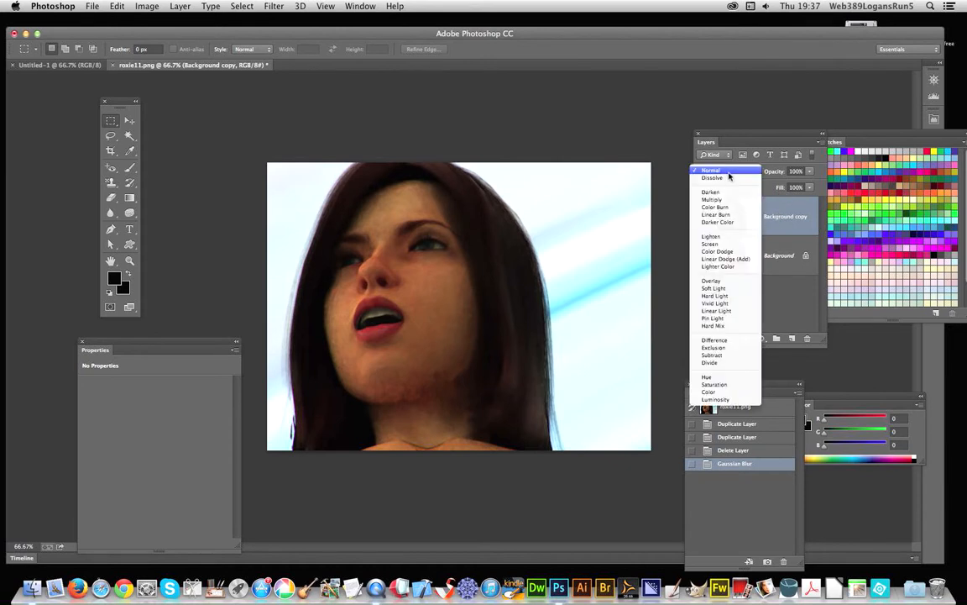
pyautogui.click(711, 236)
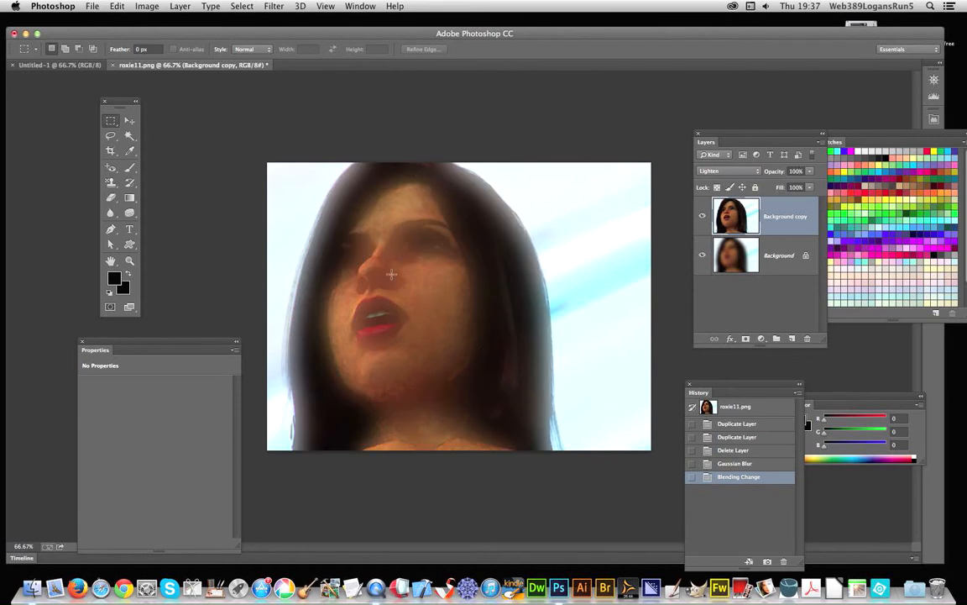
pyautogui.moveTo(391, 343)
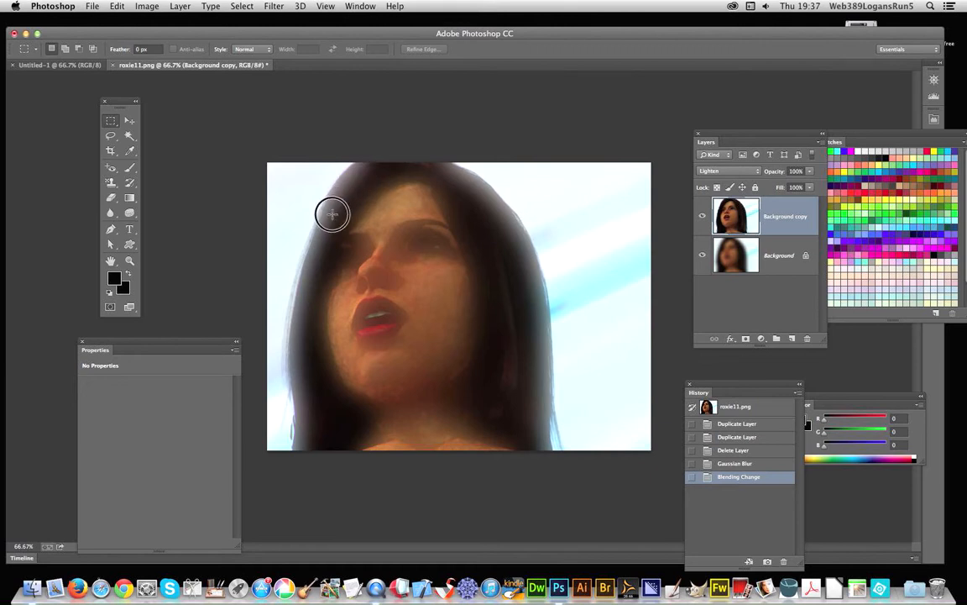
pyautogui.moveTo(307, 173); pyautogui.dragTo(380, 277)
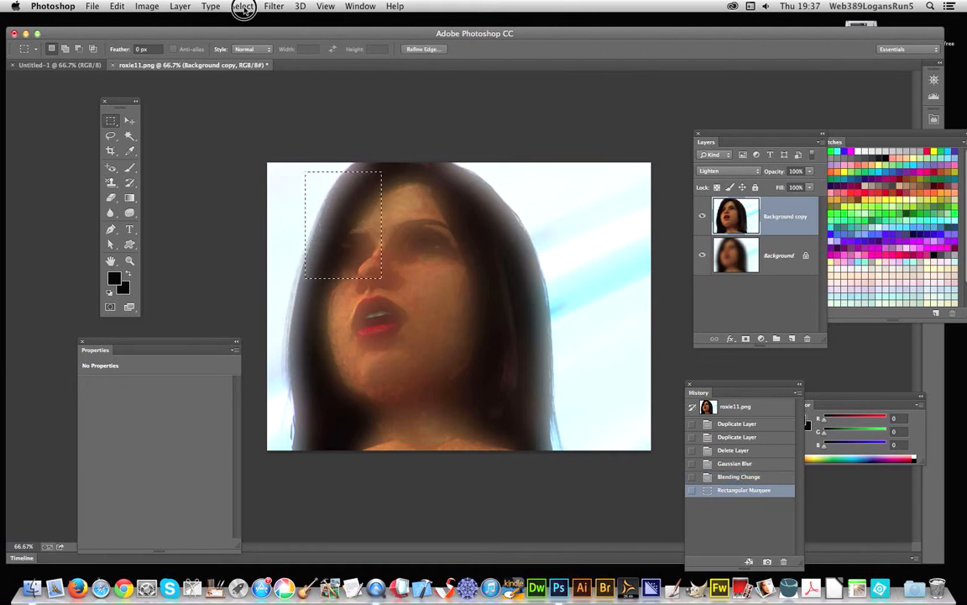
pyautogui.click(242, 6)
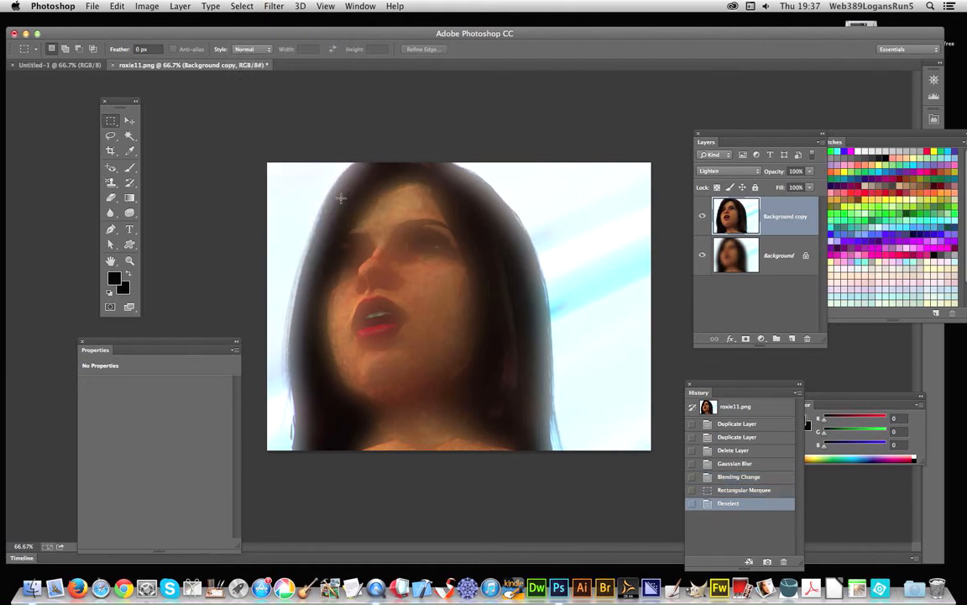
pyautogui.moveTo(321, 291)
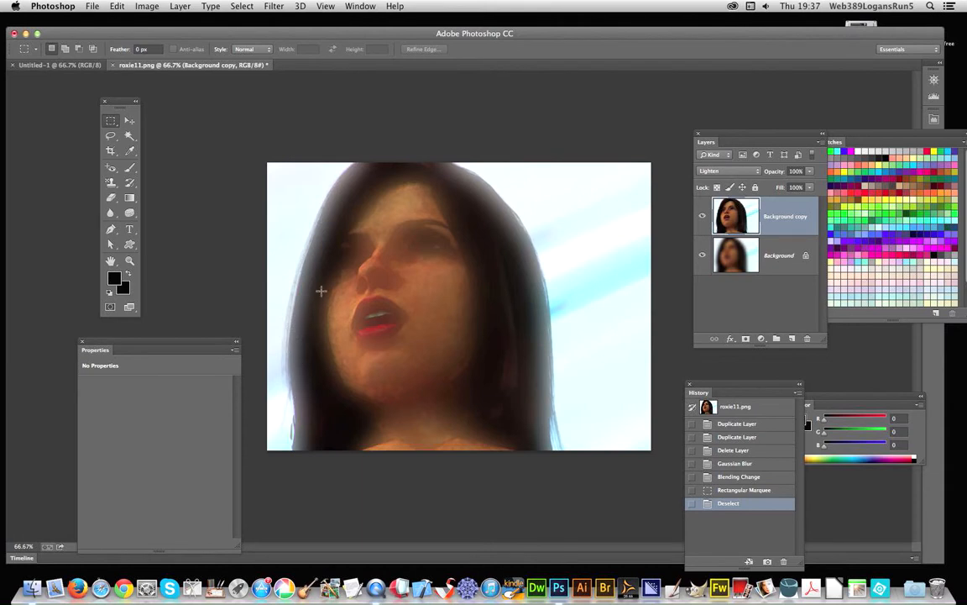
pyautogui.moveTo(557, 447)
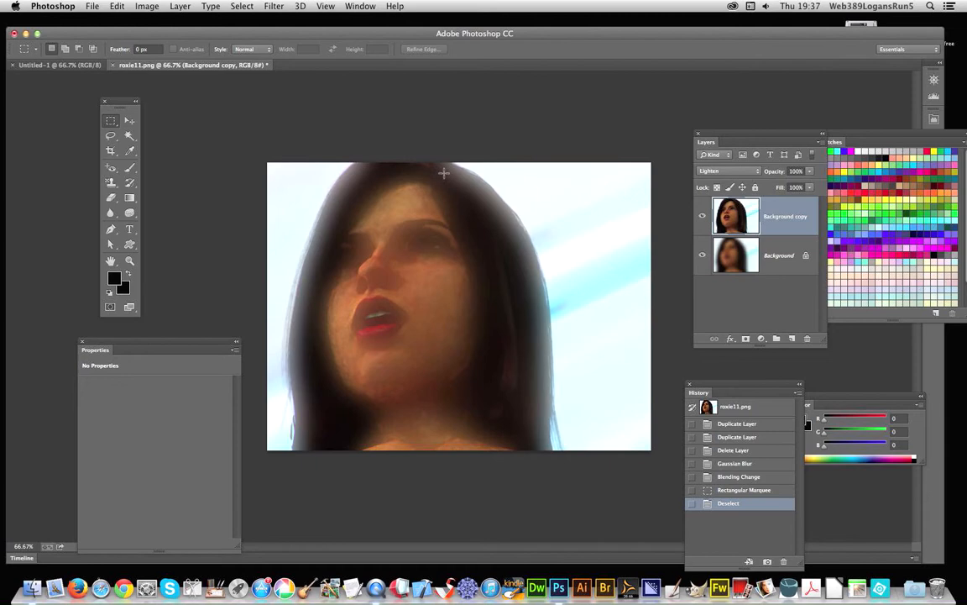
# Step: Apply Oil Paint (Stylization 10, Cleanliness 10, Scale 0.1) to the copy, then reapply it
pyautogui.click(274, 6)
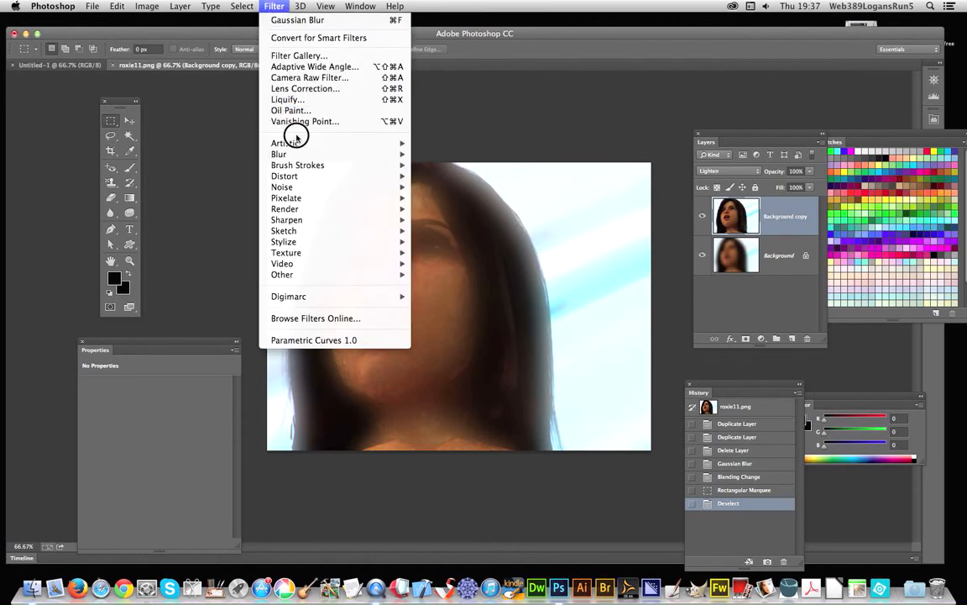
pyautogui.click(290, 110)
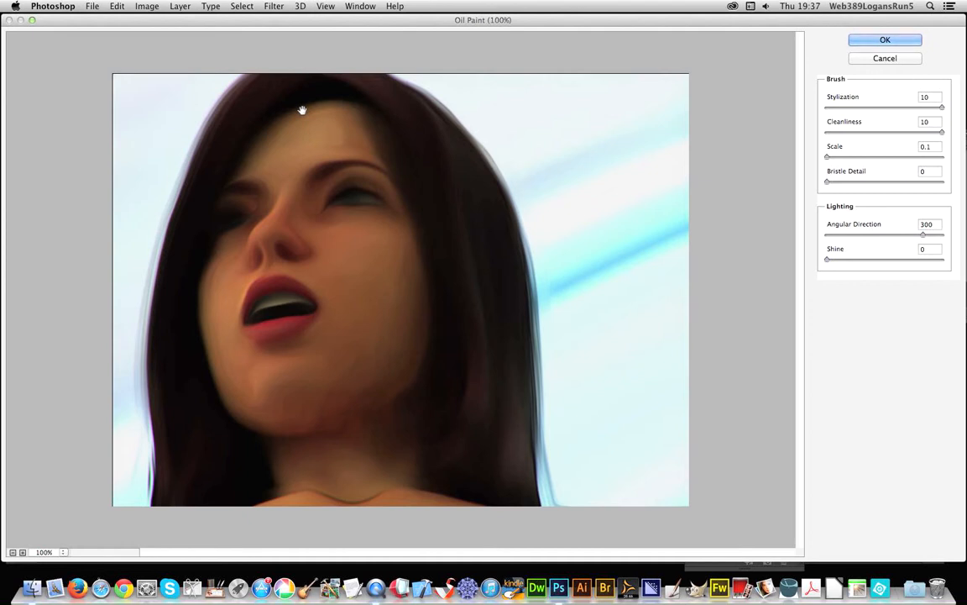
pyautogui.moveTo(595, 242)
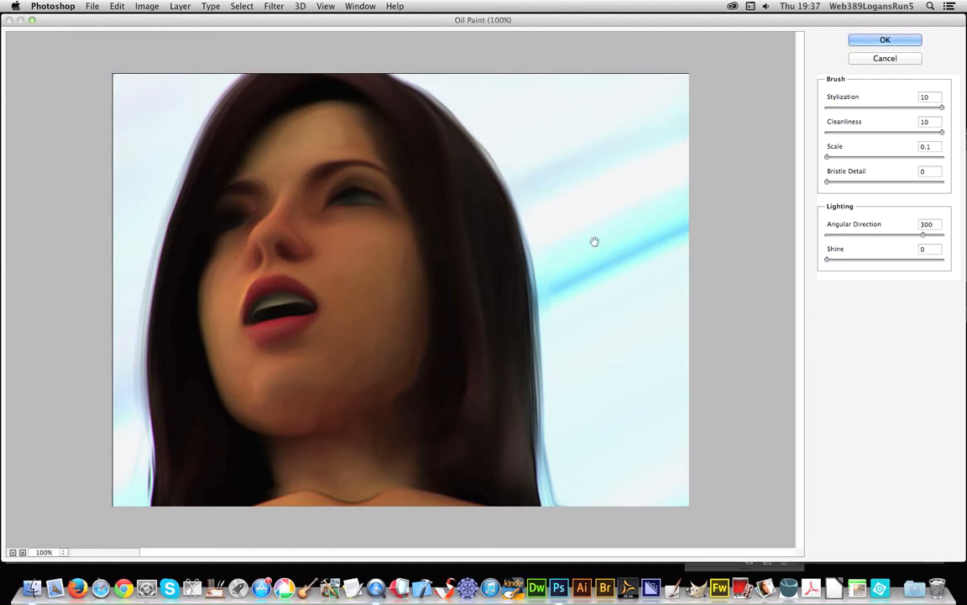
pyautogui.moveTo(434, 124)
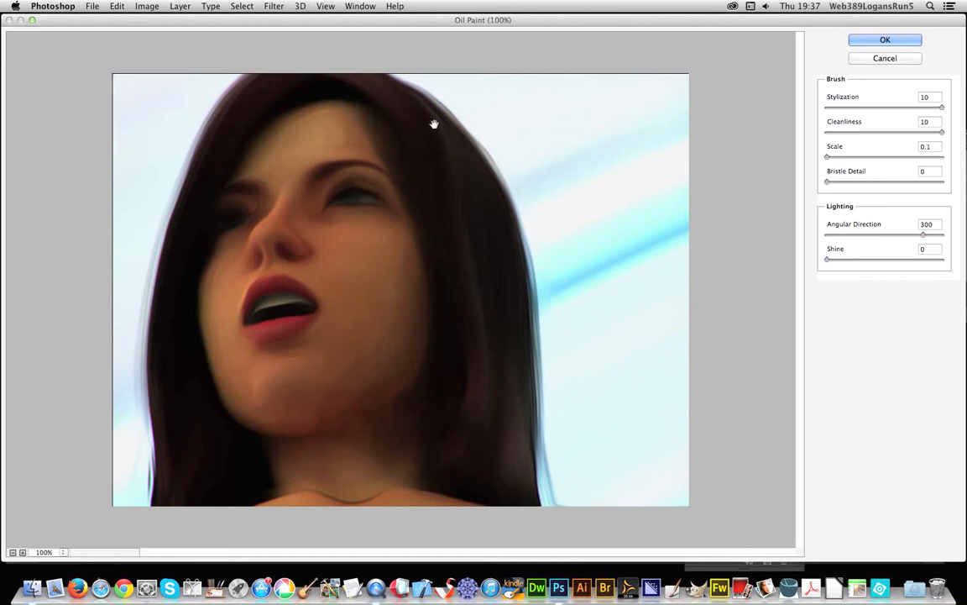
pyautogui.moveTo(202, 307)
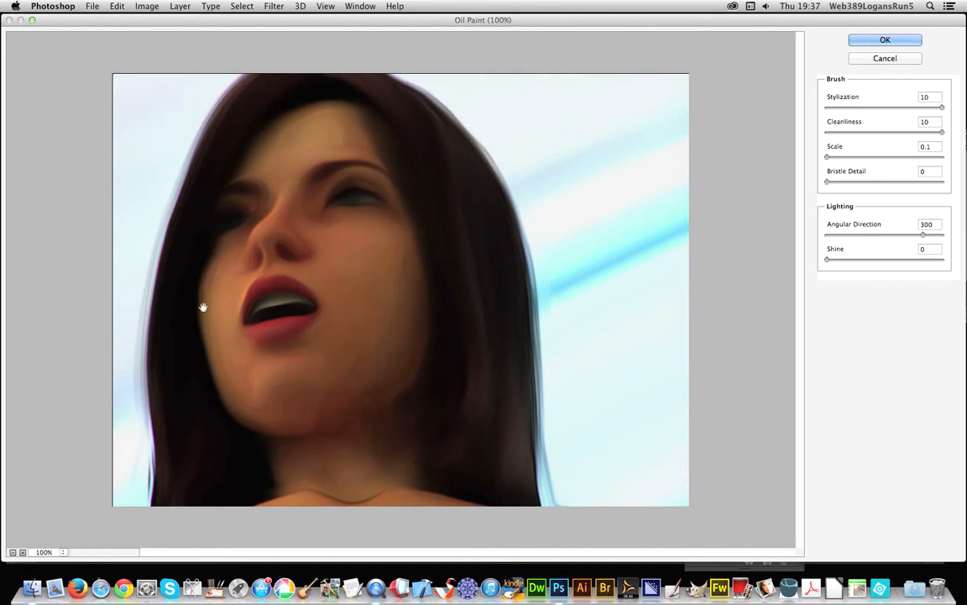
pyautogui.moveTo(245, 243)
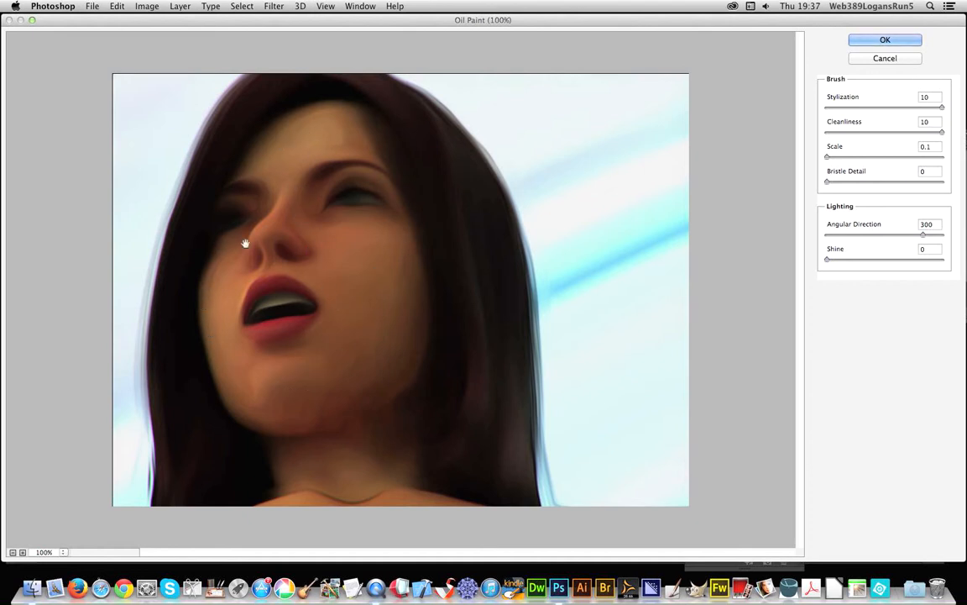
pyautogui.moveTo(217, 374)
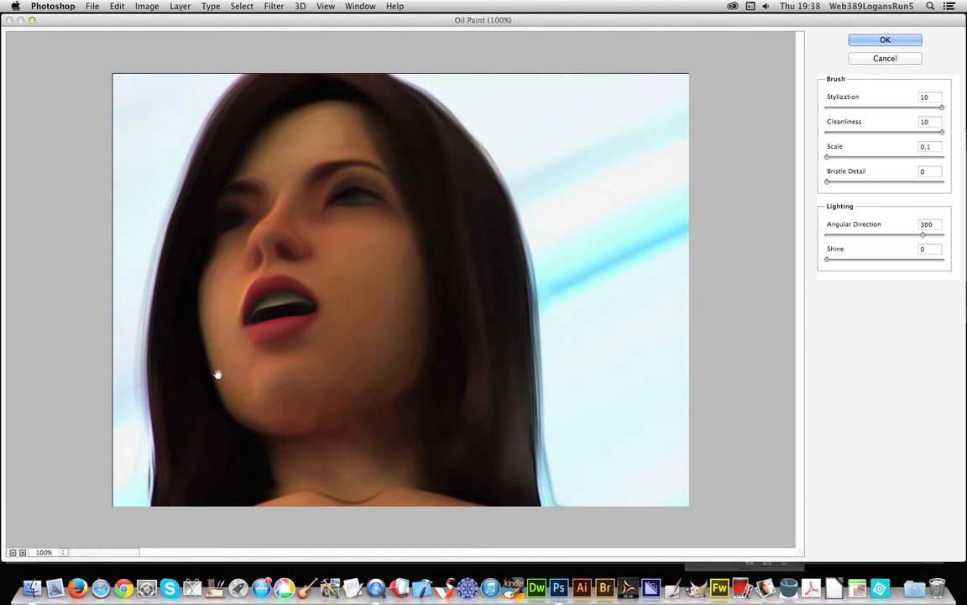
pyautogui.moveTo(831, 193)
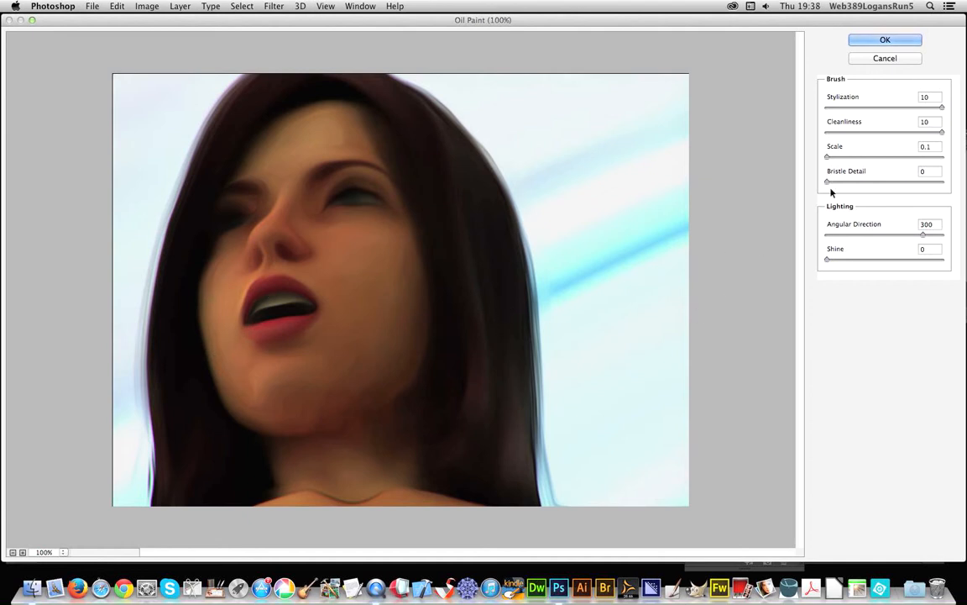
pyautogui.click(884, 40)
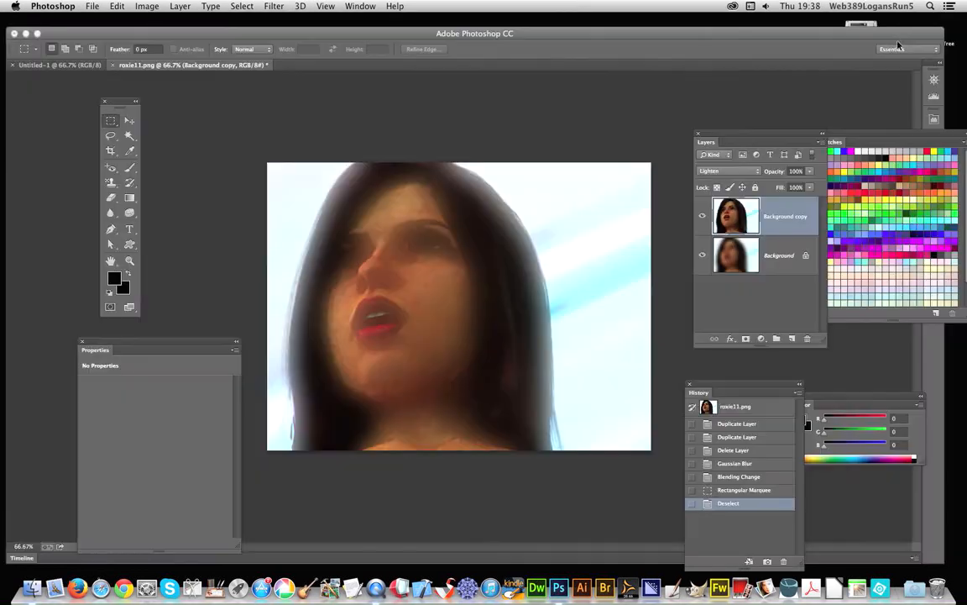
pyautogui.click(272, 5)
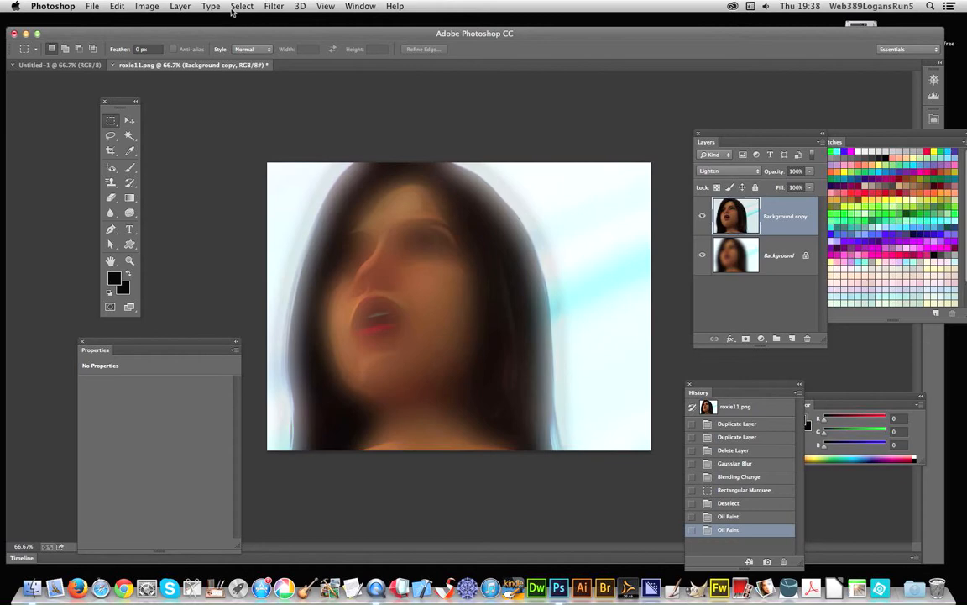
# Step: Apply an Exposure adjustment of about +3.28 to the painted portrait
pyautogui.click(147, 6)
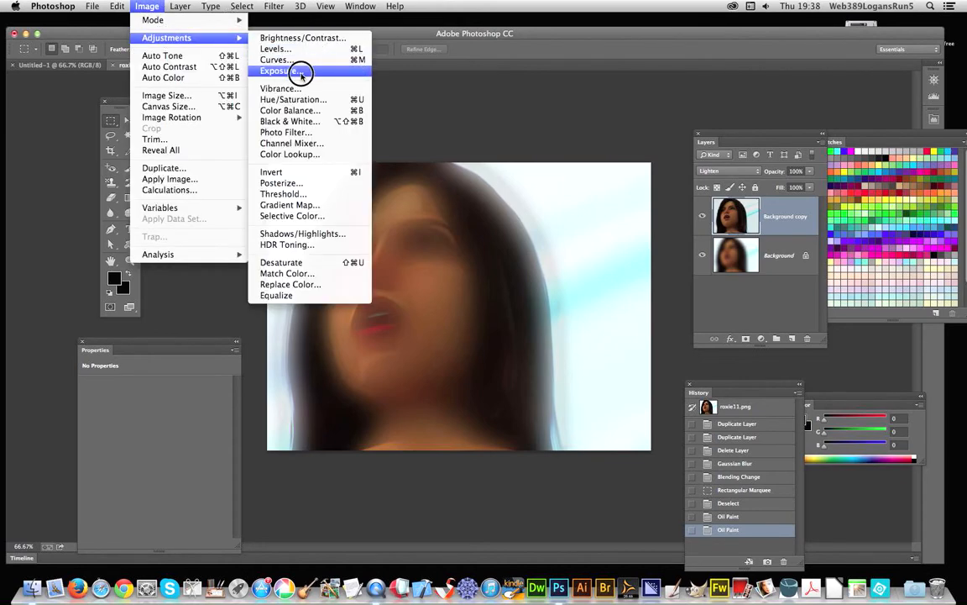
pyautogui.click(280, 70)
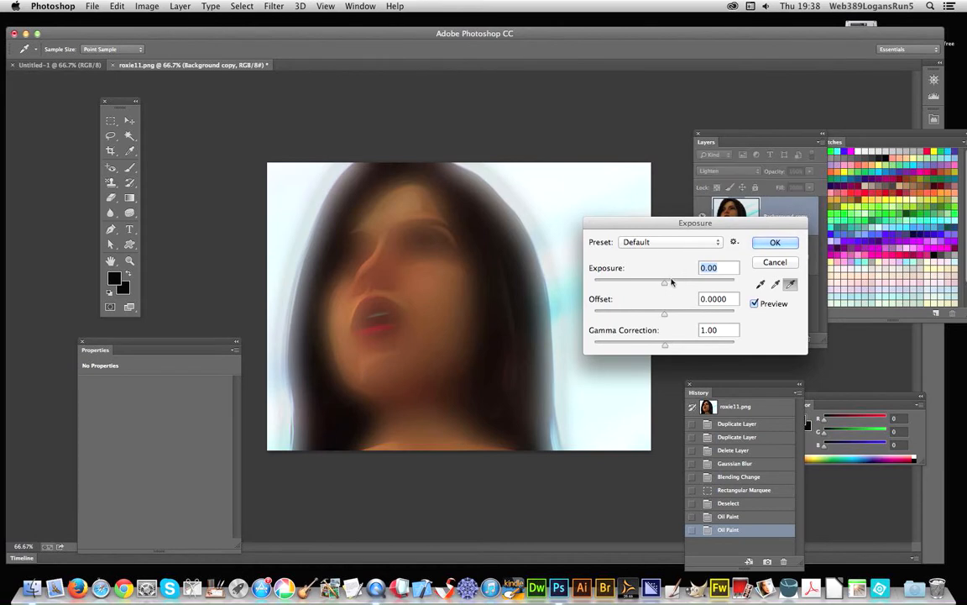
pyautogui.moveTo(665, 279); pyautogui.dragTo(682, 279)
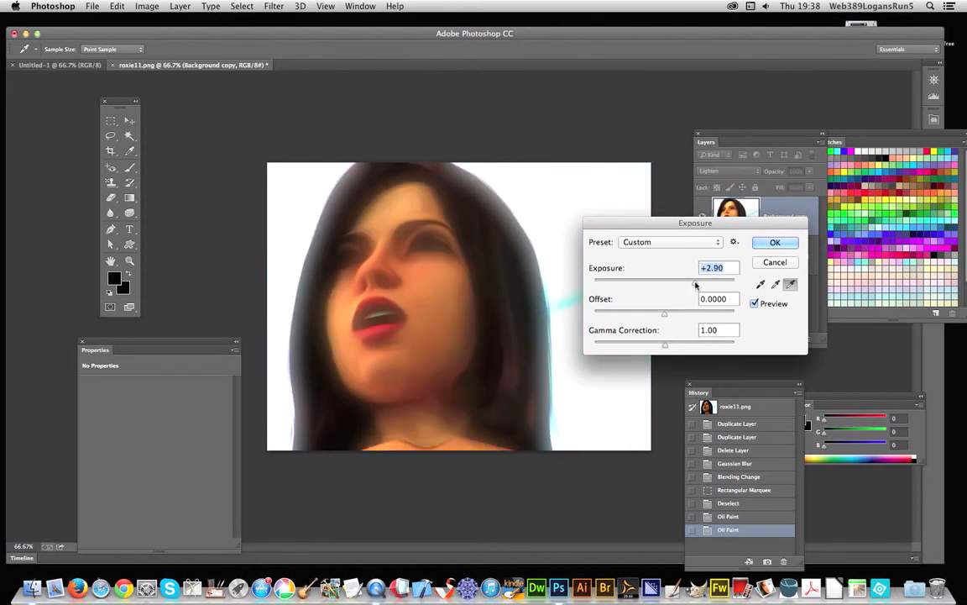
pyautogui.moveTo(692, 283); pyautogui.dragTo(699, 283)
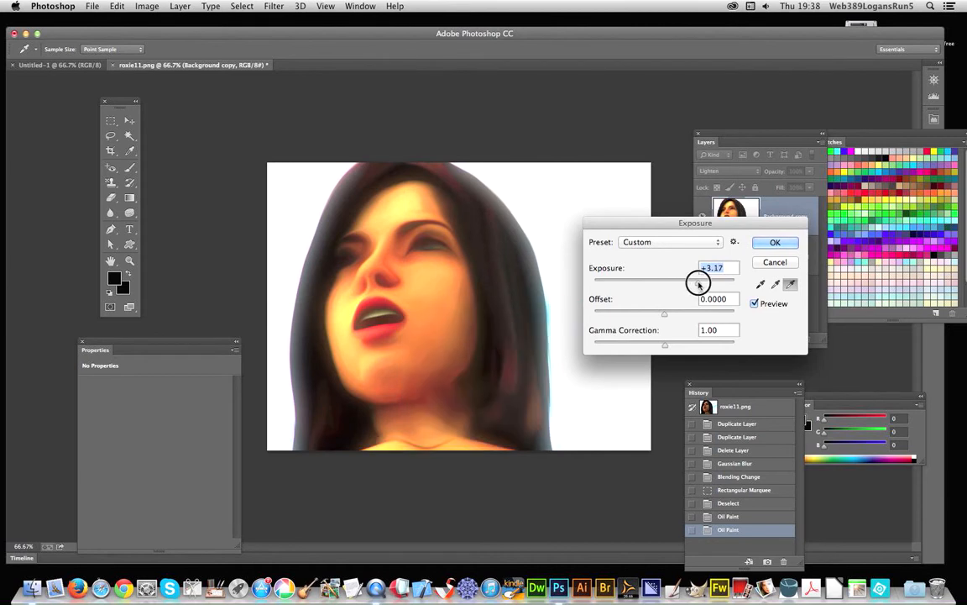
pyautogui.moveTo(698, 281); pyautogui.dragTo(700, 283)
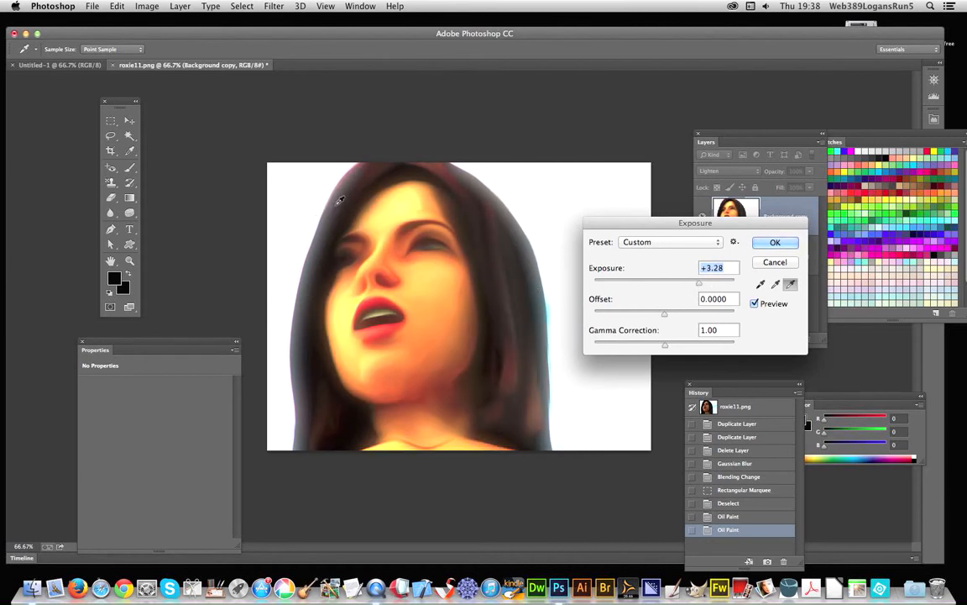
pyautogui.moveTo(365, 290)
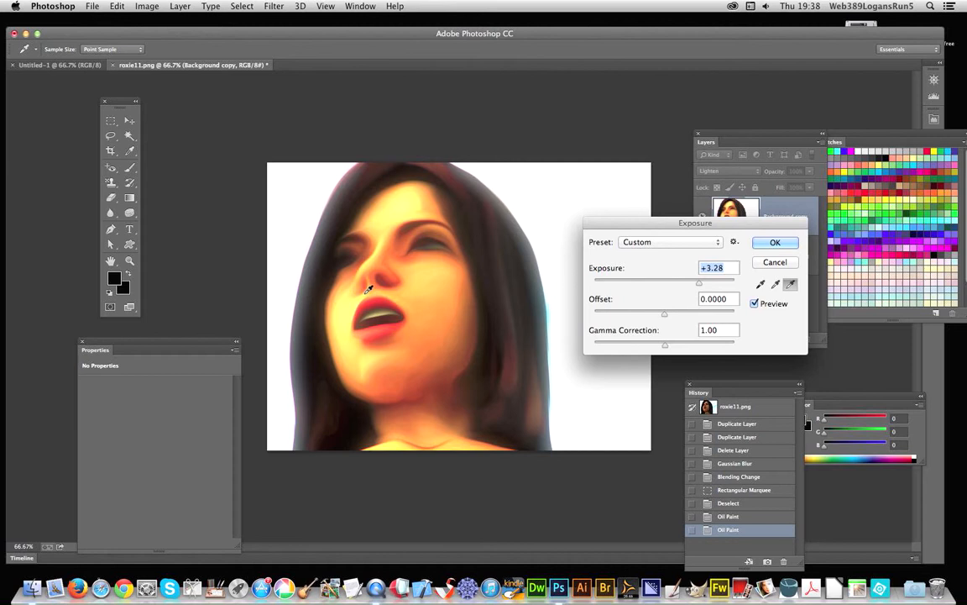
pyautogui.moveTo(455, 246)
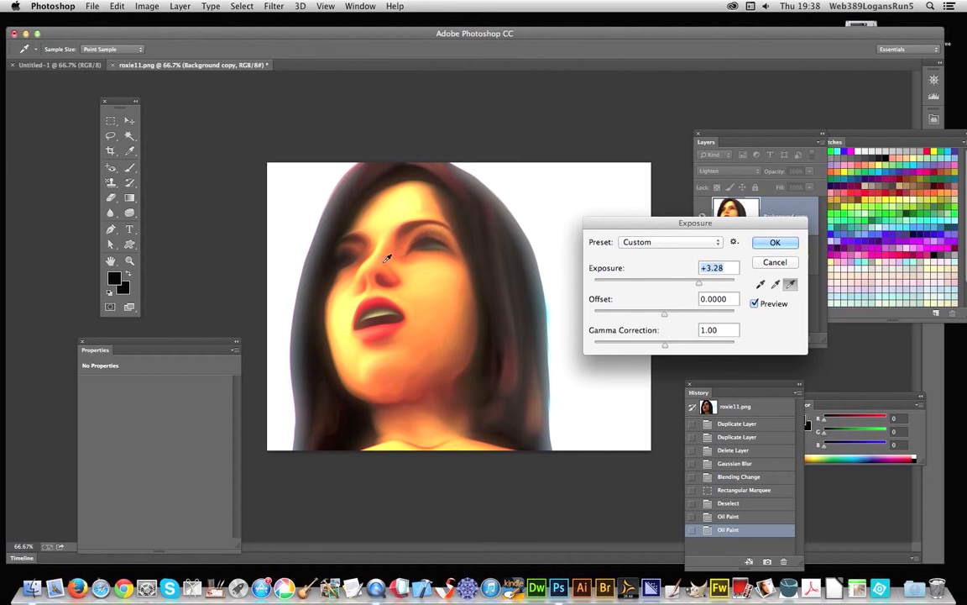
pyautogui.click(774, 242)
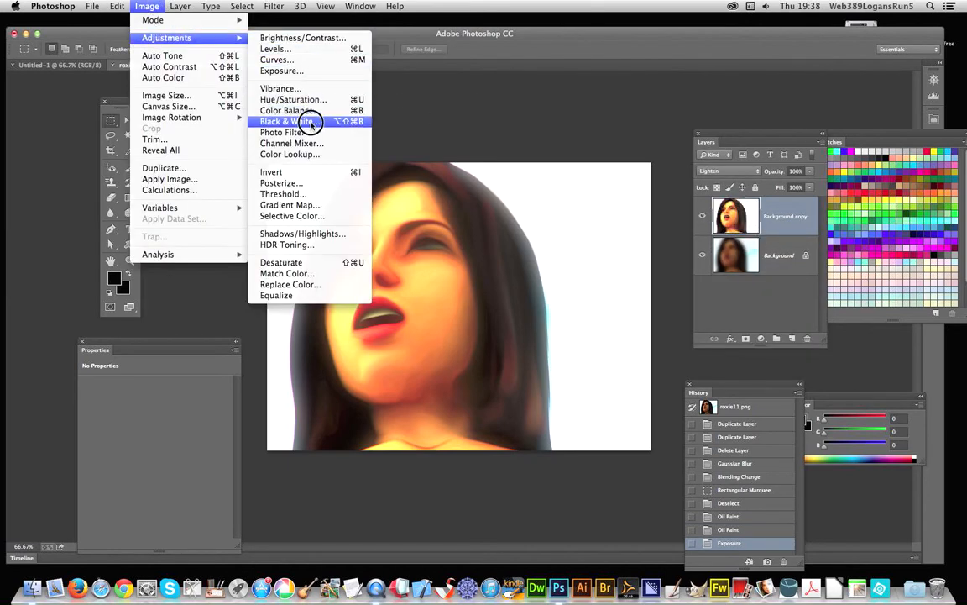
# Step: Apply a Black & White adjustment with the Reds slider at 129%
pyautogui.click(288, 121)
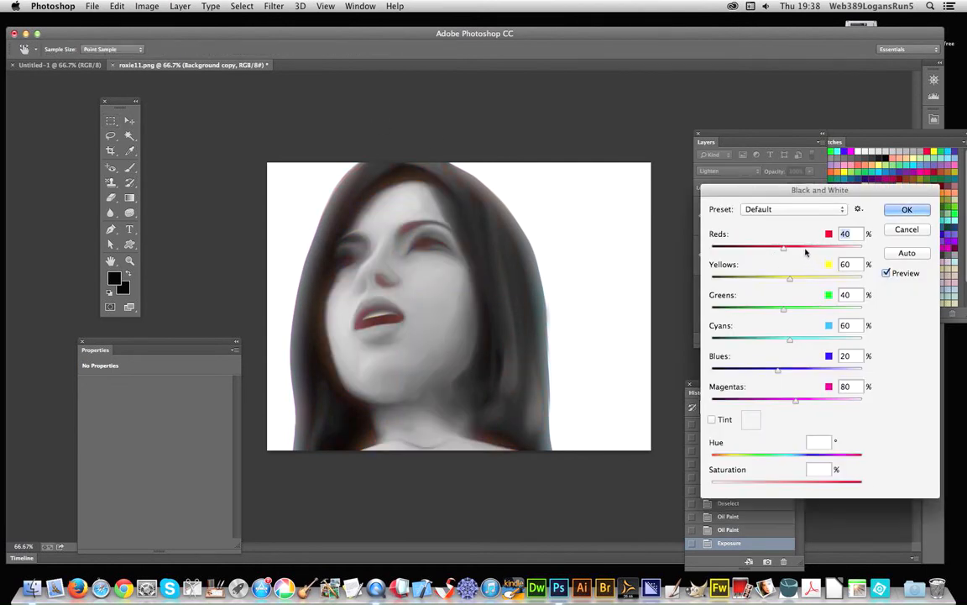
pyautogui.moveTo(783, 247); pyautogui.dragTo(810, 248)
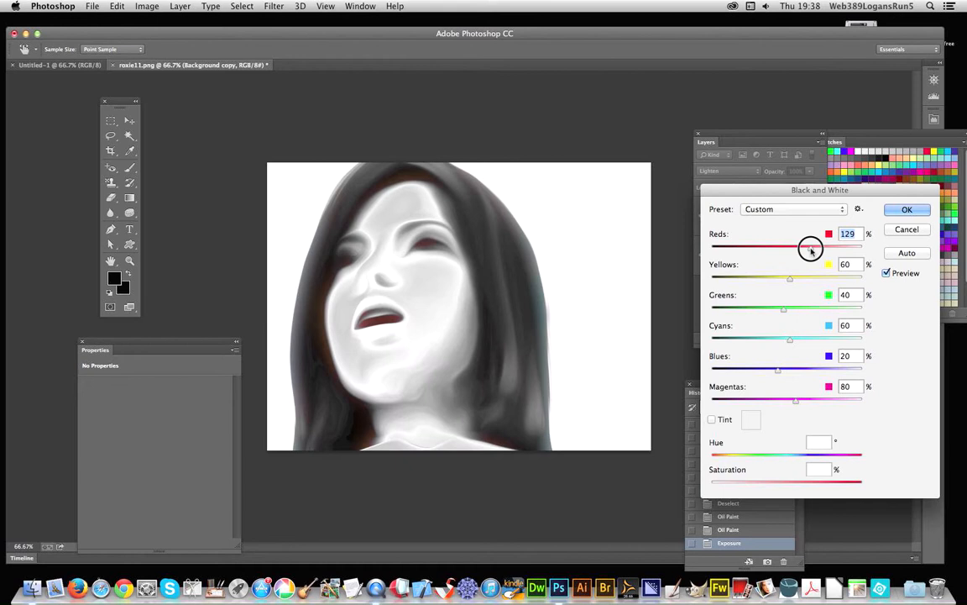
pyautogui.moveTo(812, 246); pyautogui.dragTo(807, 246)
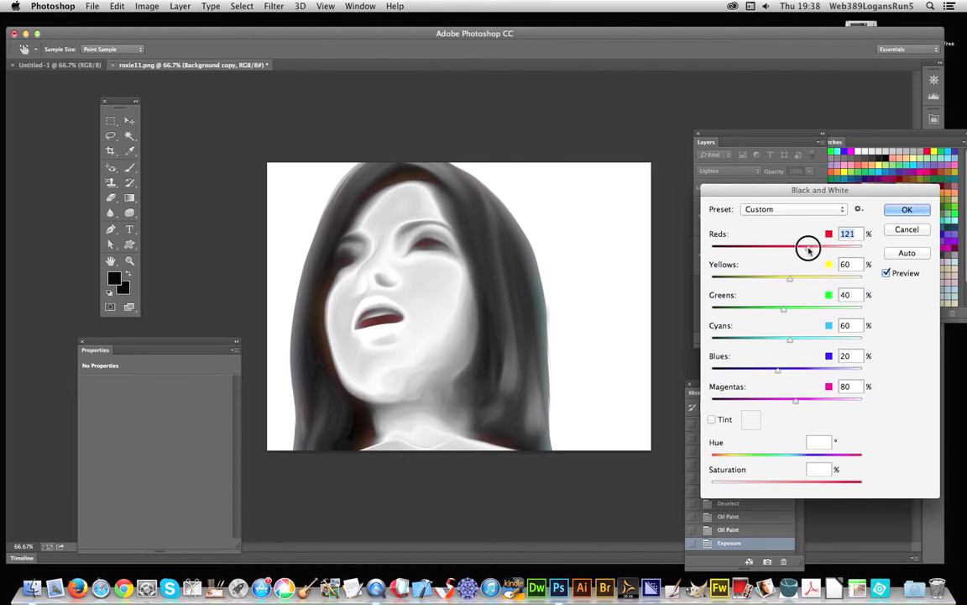
pyautogui.moveTo(808, 246); pyautogui.dragTo(811, 246)
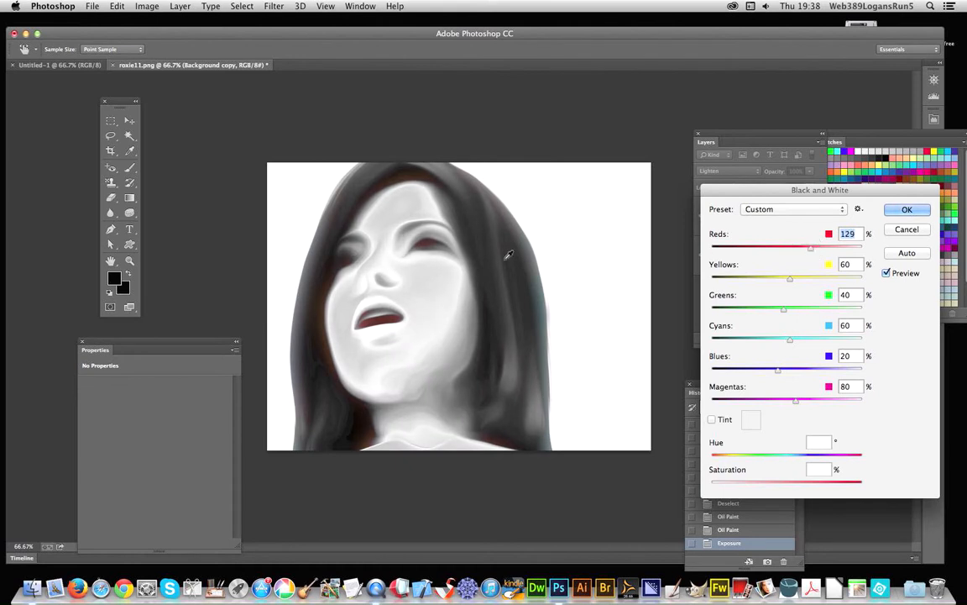
pyautogui.moveTo(422, 349)
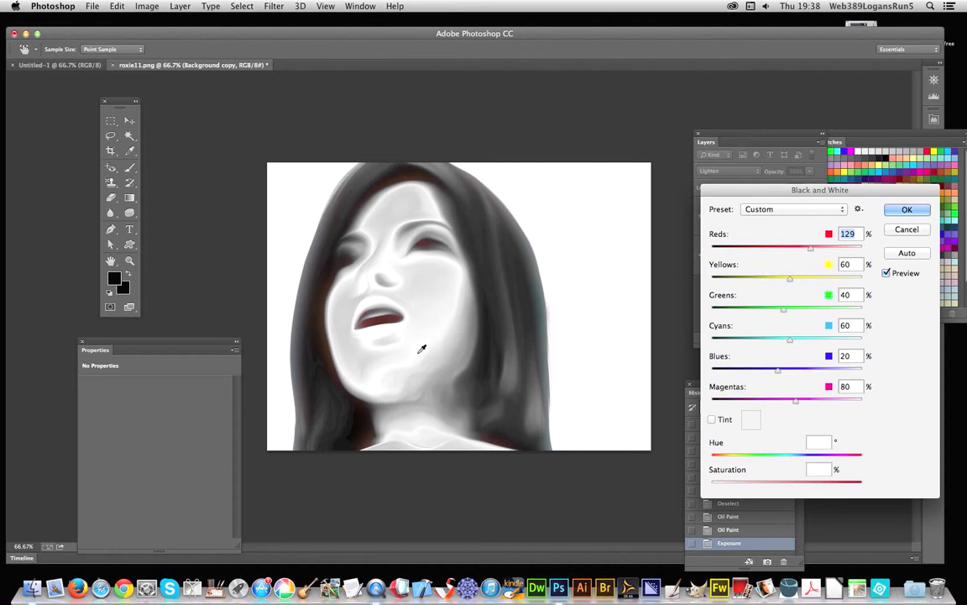
pyautogui.moveTo(318, 268)
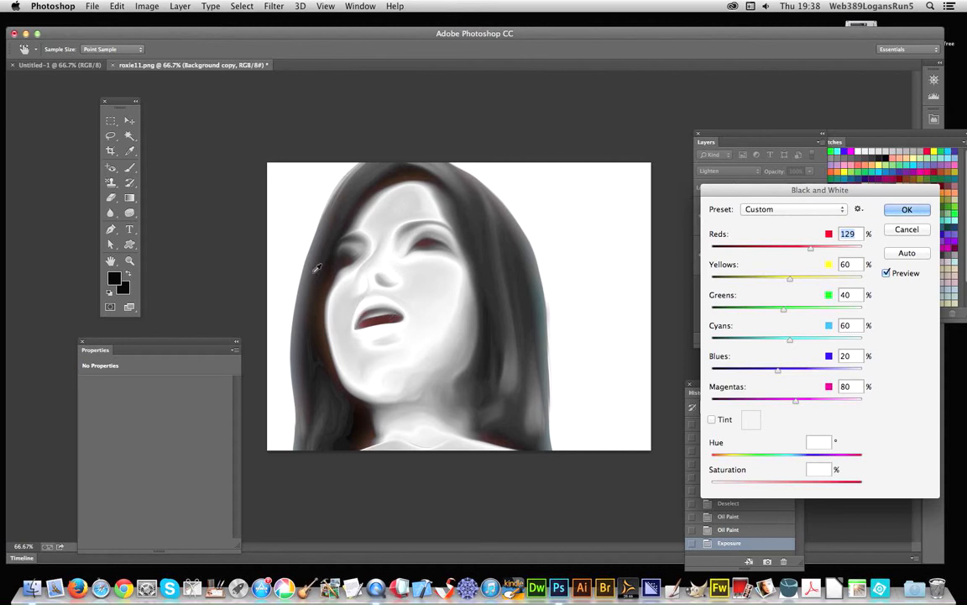
pyautogui.moveTo(376, 237)
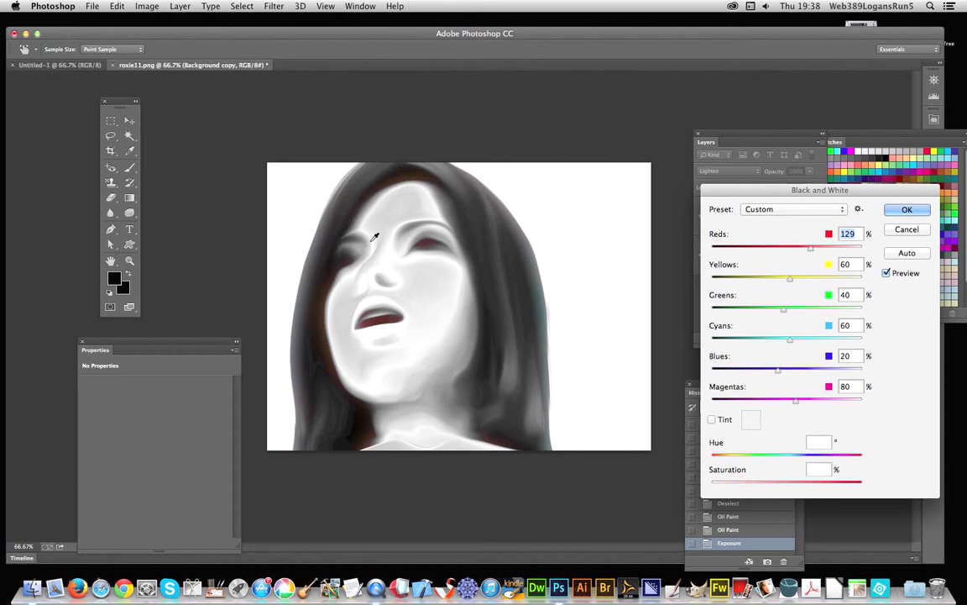
pyautogui.moveTo(436, 283)
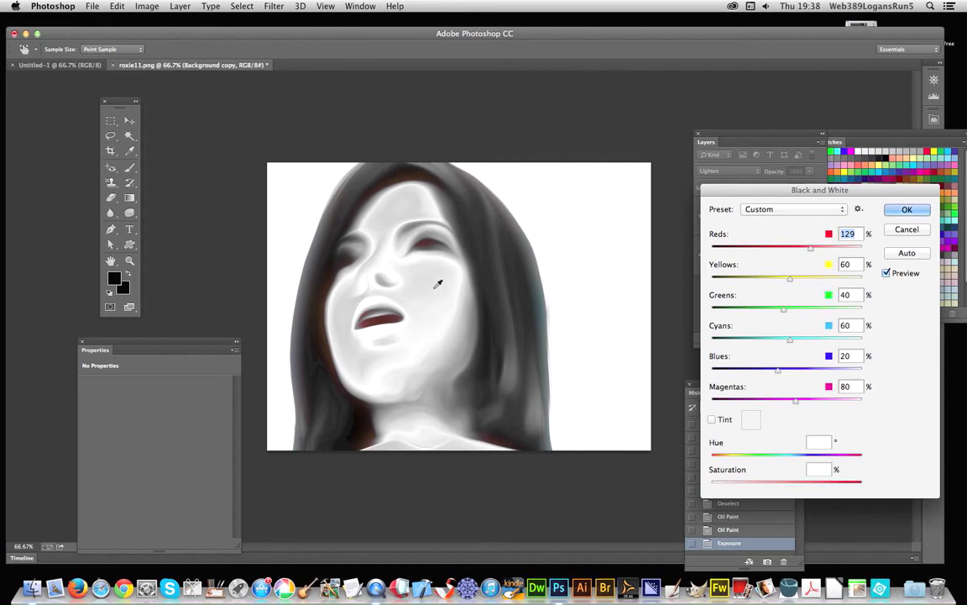
pyautogui.moveTo(907, 379)
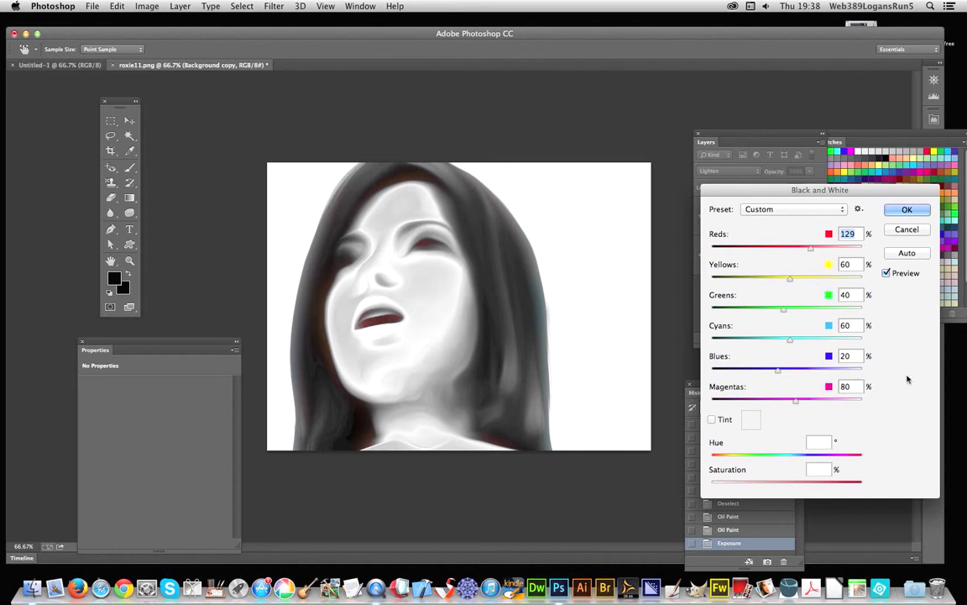
pyautogui.click(907, 209)
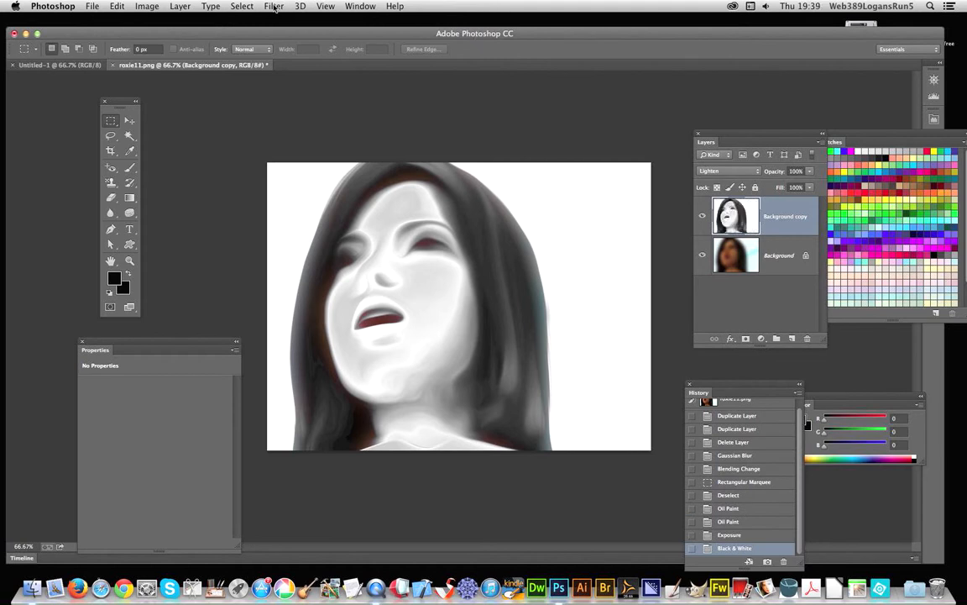
# Step: Run Oil Paint on the grey portrait again with unchanged settings
pyautogui.click(273, 6)
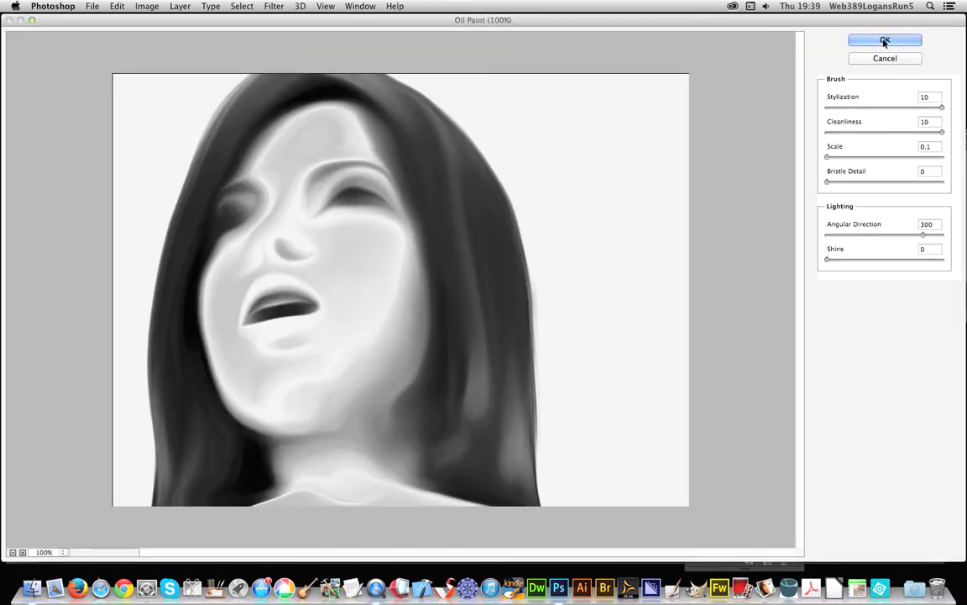
pyautogui.click(885, 41)
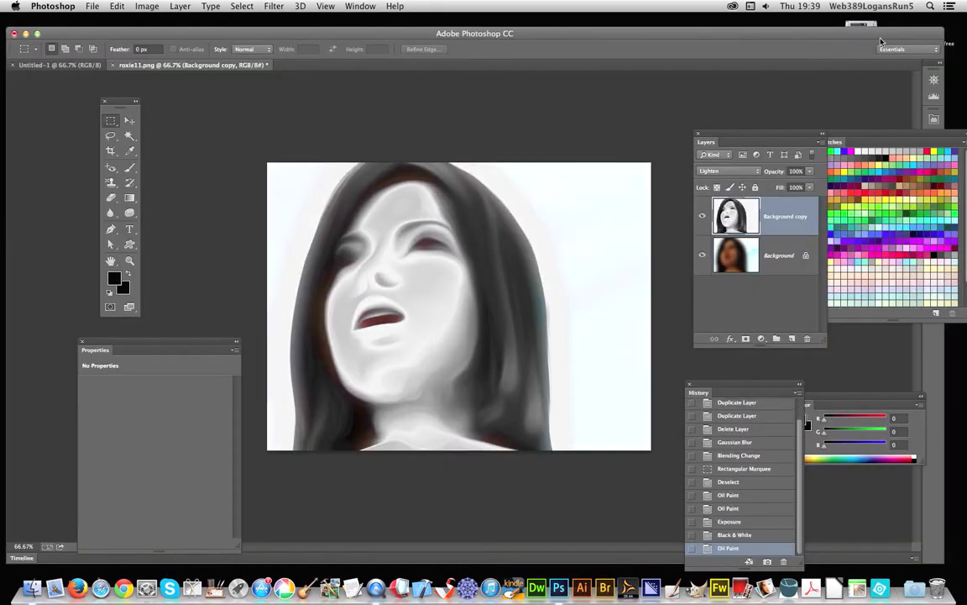
# Step: Apply the Stylize > Find Edges filter to the copy layer
pyautogui.click(274, 6)
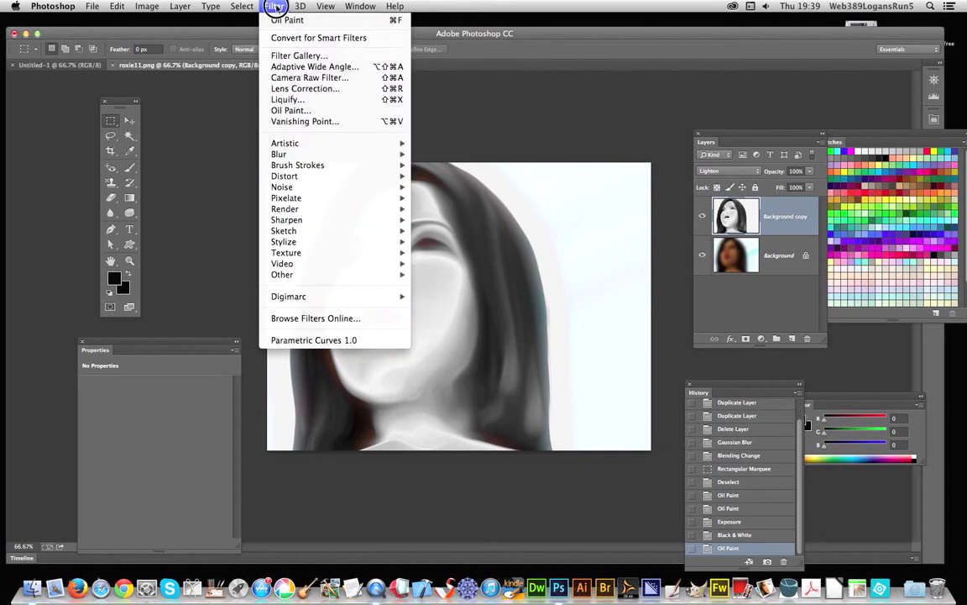
pyautogui.moveTo(320, 242)
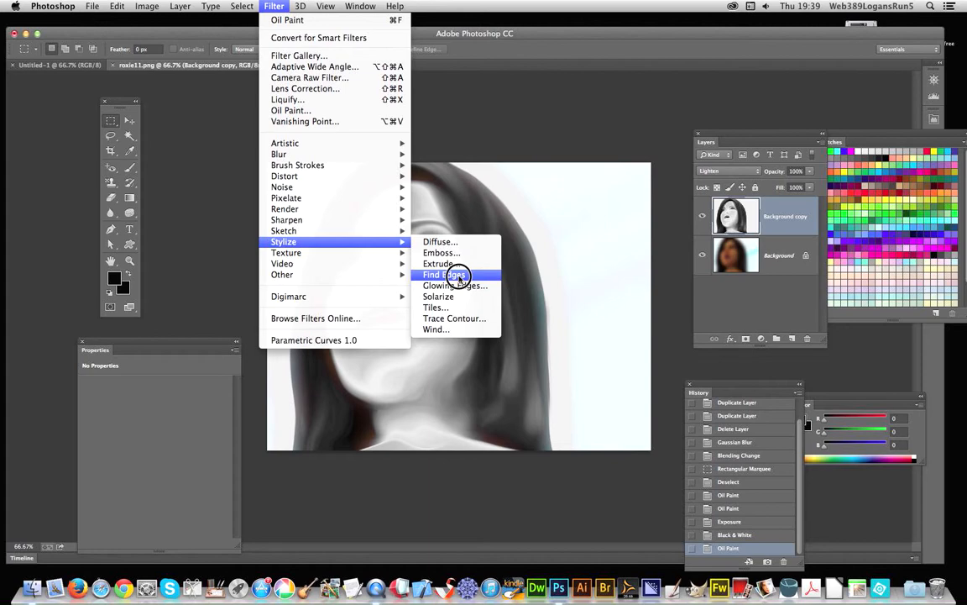
pyautogui.click(443, 275)
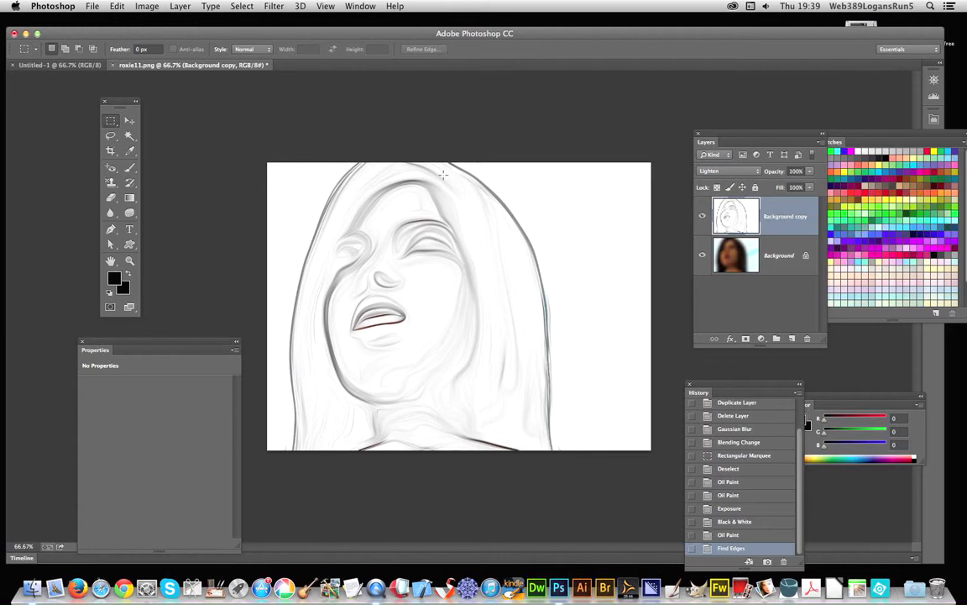
pyautogui.moveTo(317, 183)
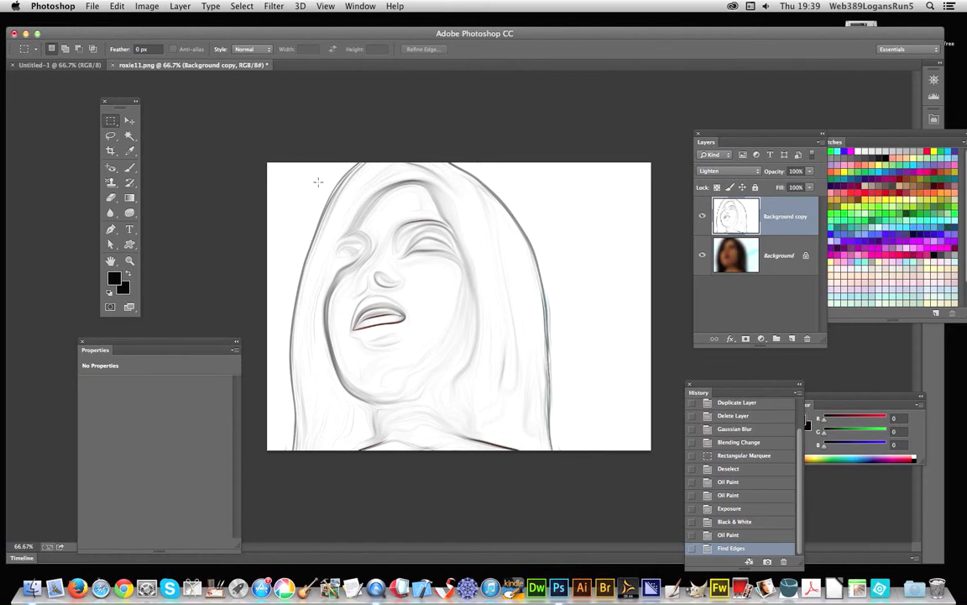
pyautogui.moveTo(369, 403)
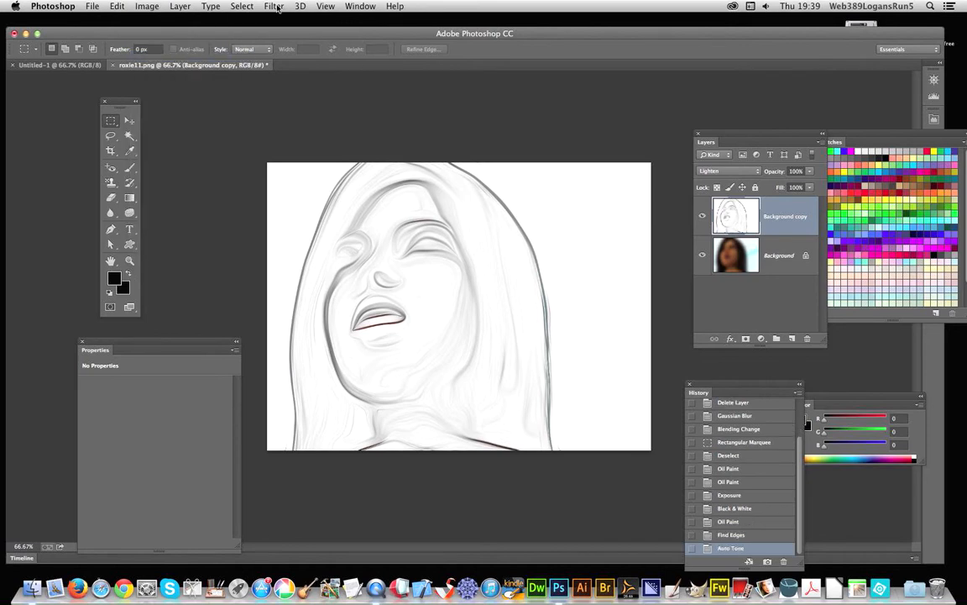
# Step: Apply Exposure +0.55 with Offset about -0.19 to darken the sketch lines
pyautogui.click(147, 6)
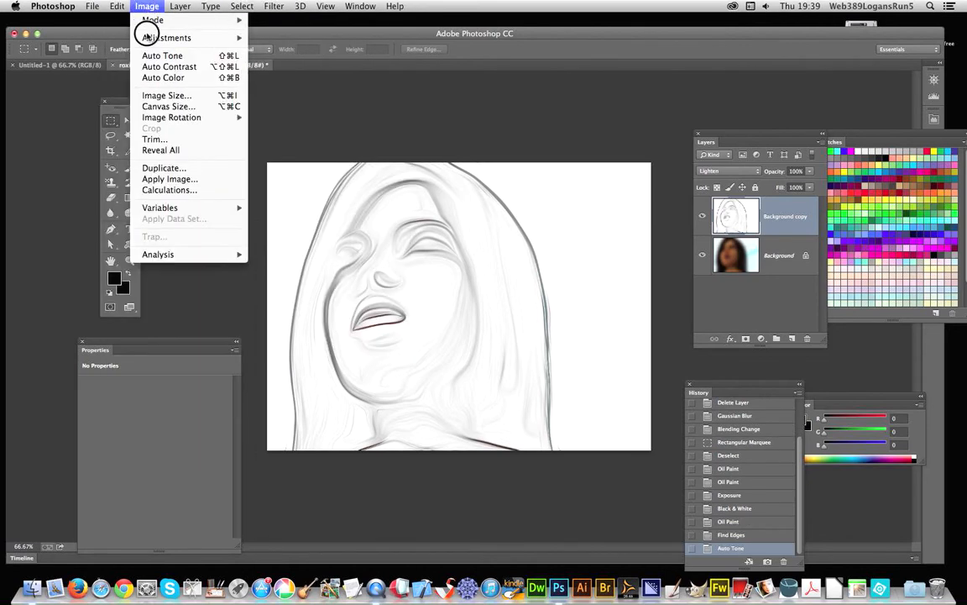
pyautogui.click(168, 38)
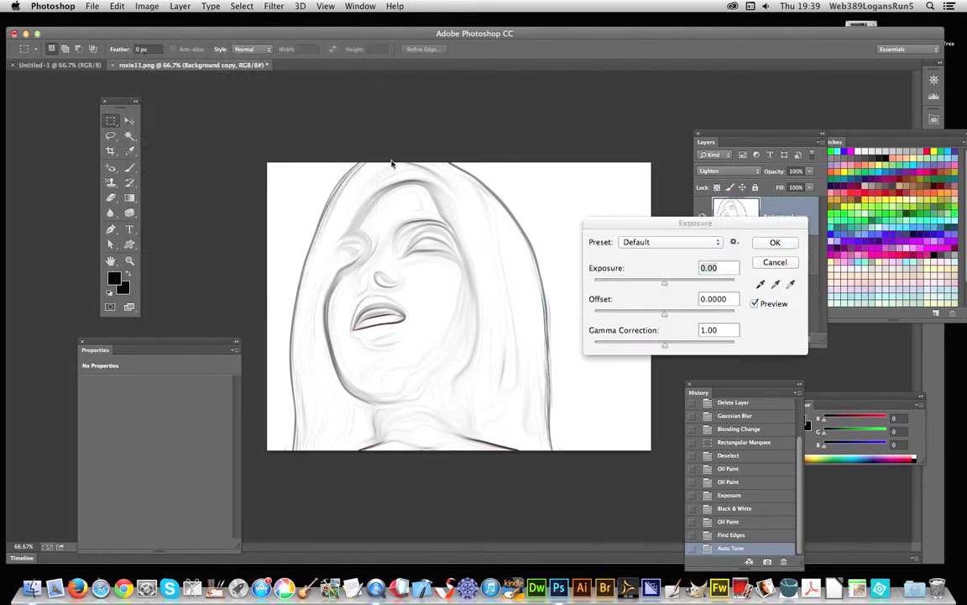
pyautogui.moveTo(665, 283); pyautogui.dragTo(680, 283)
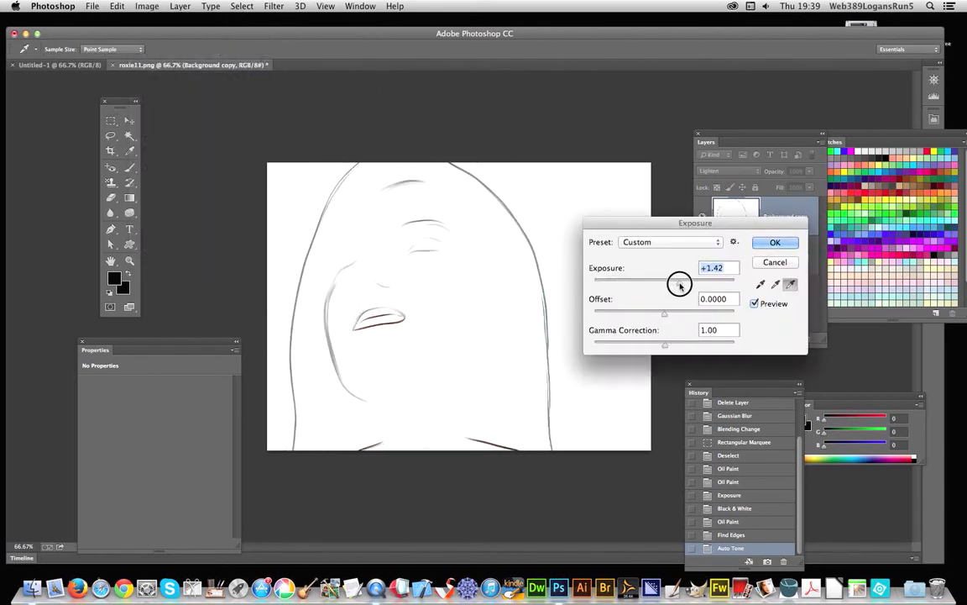
pyautogui.moveTo(680, 284); pyautogui.dragTo(661, 284)
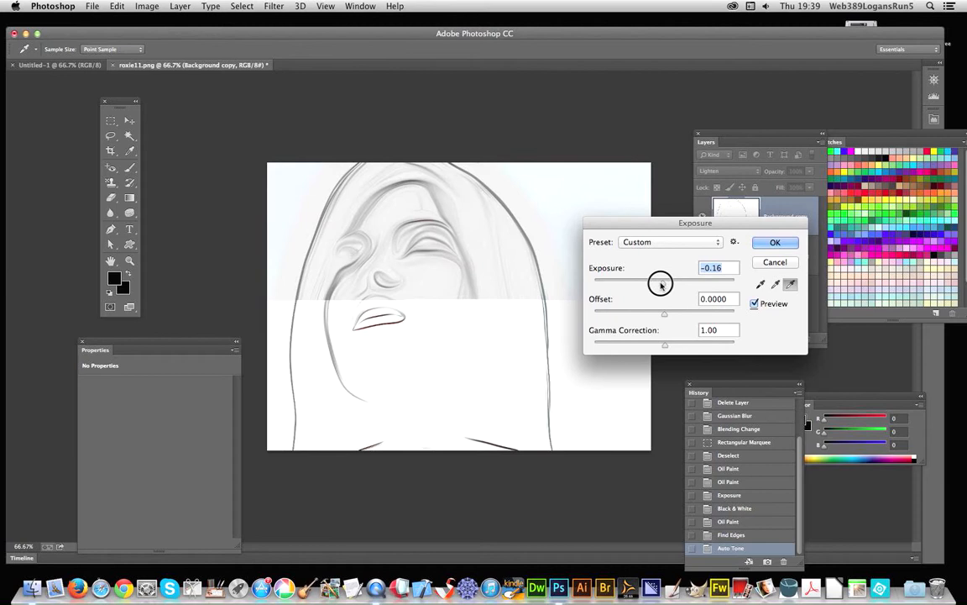
pyautogui.moveTo(660, 283); pyautogui.dragTo(671, 283)
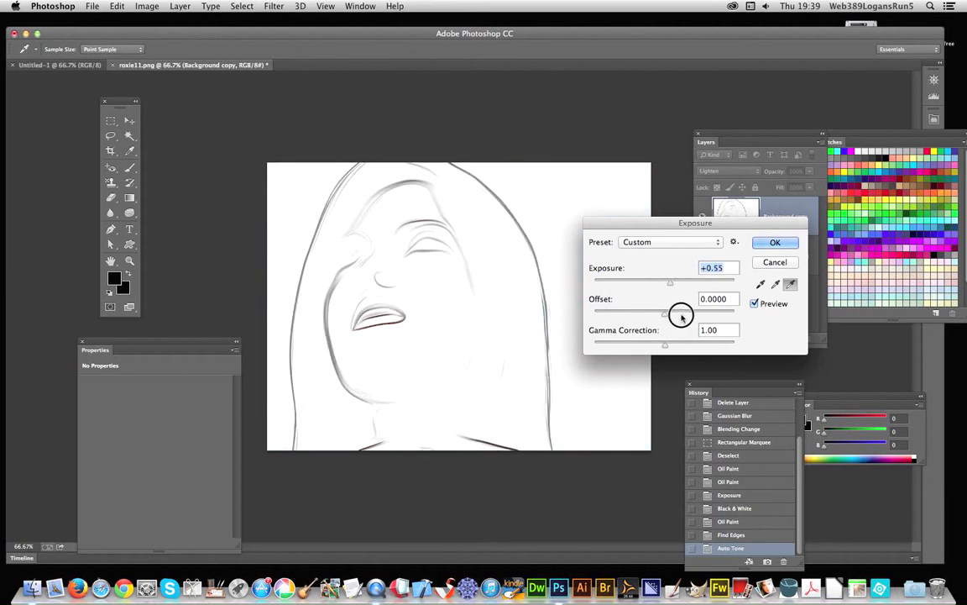
pyautogui.moveTo(680, 313); pyautogui.dragTo(663, 314)
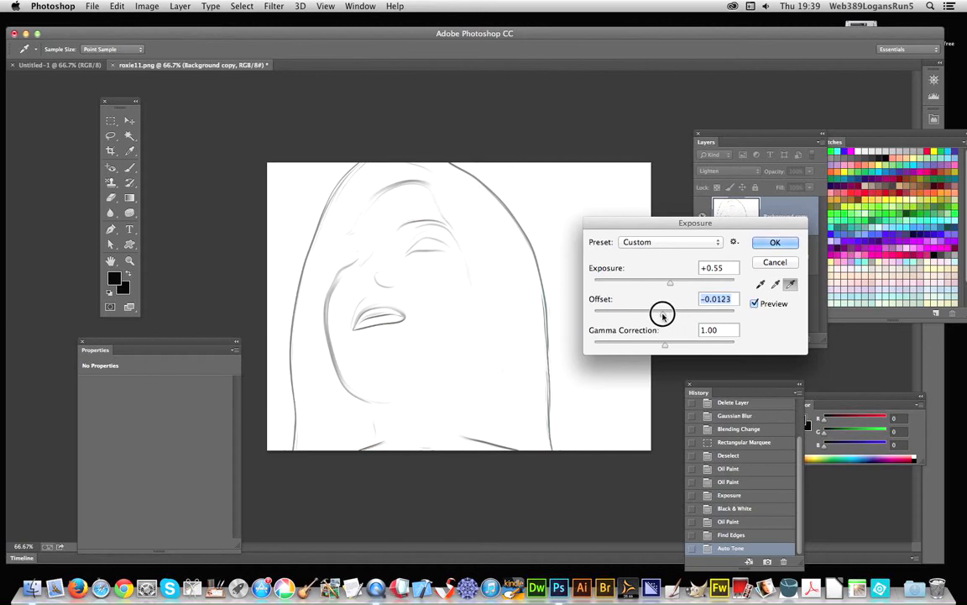
pyautogui.moveTo(664, 312); pyautogui.dragTo(648, 315)
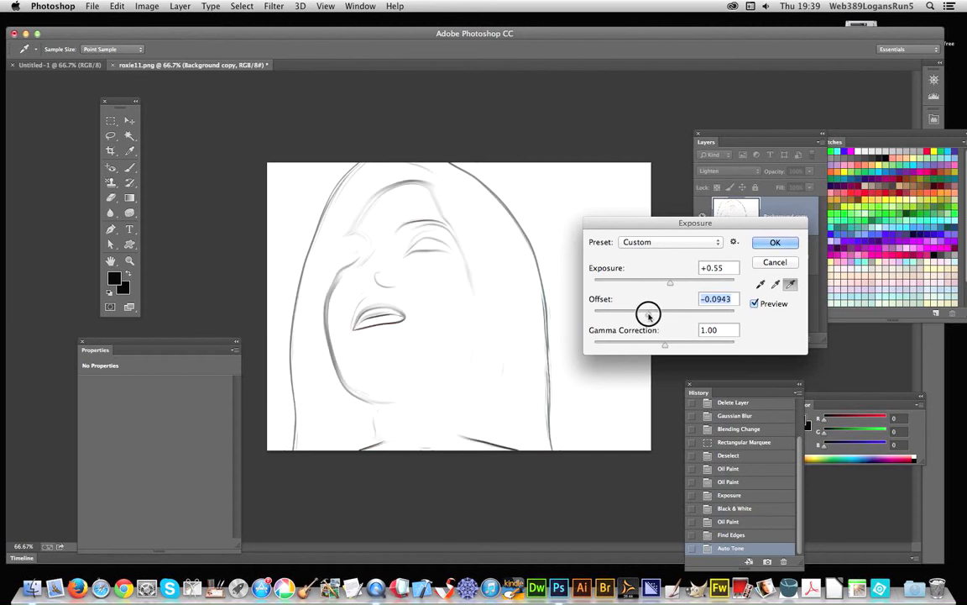
pyautogui.moveTo(648, 313); pyautogui.dragTo(637, 313)
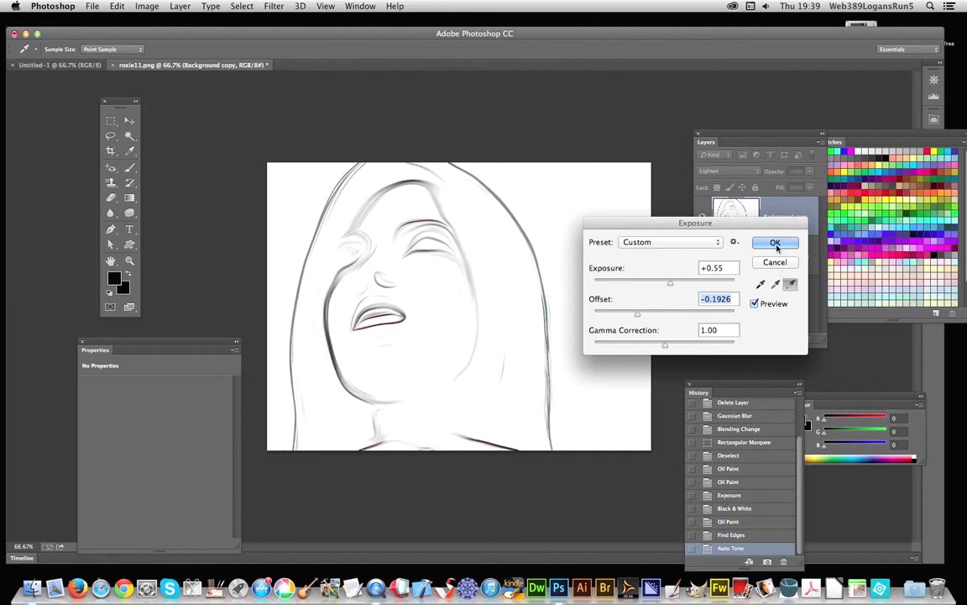
pyautogui.click(272, 6)
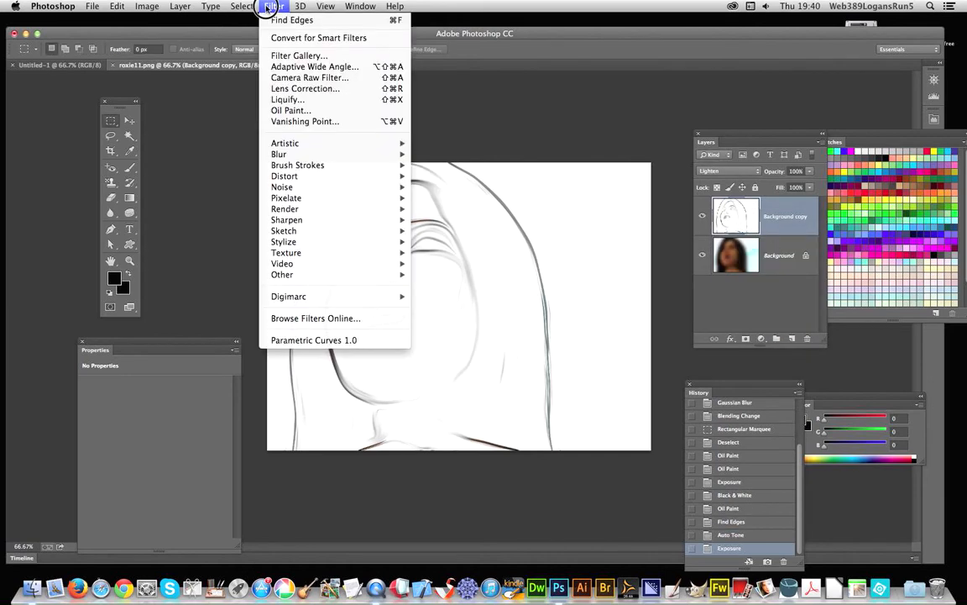
pyautogui.click(291, 110)
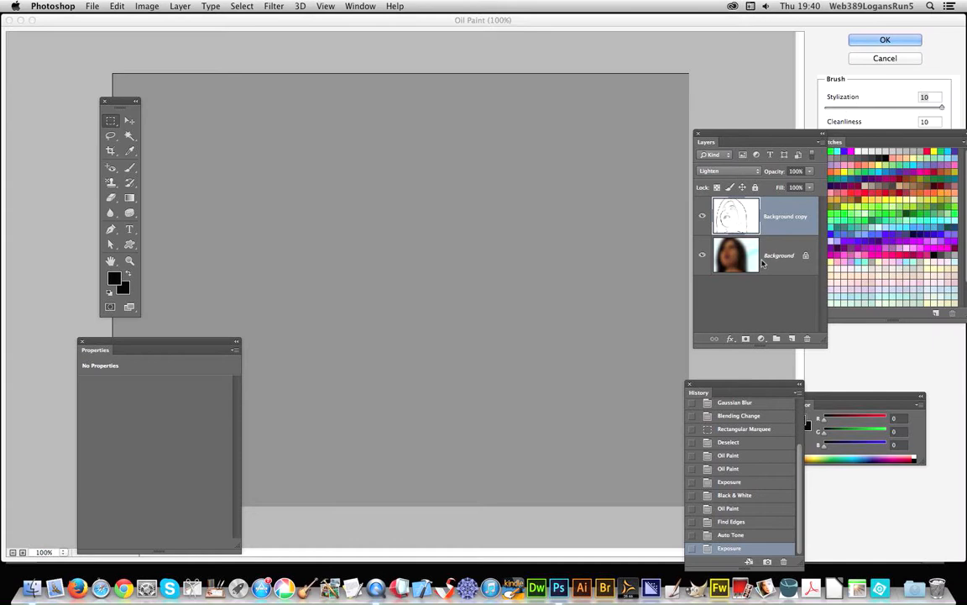